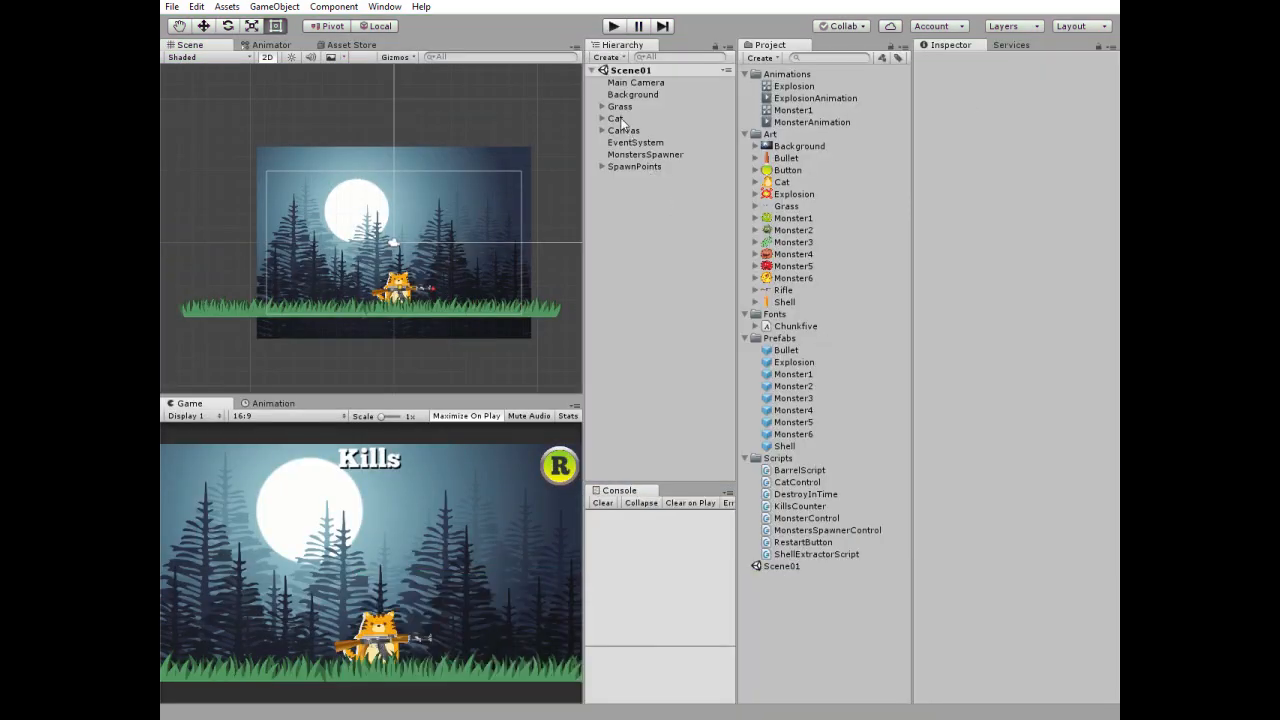
Select the Cat, expand its children, and inspect the Rifle's attached scripts.
click(615, 118)
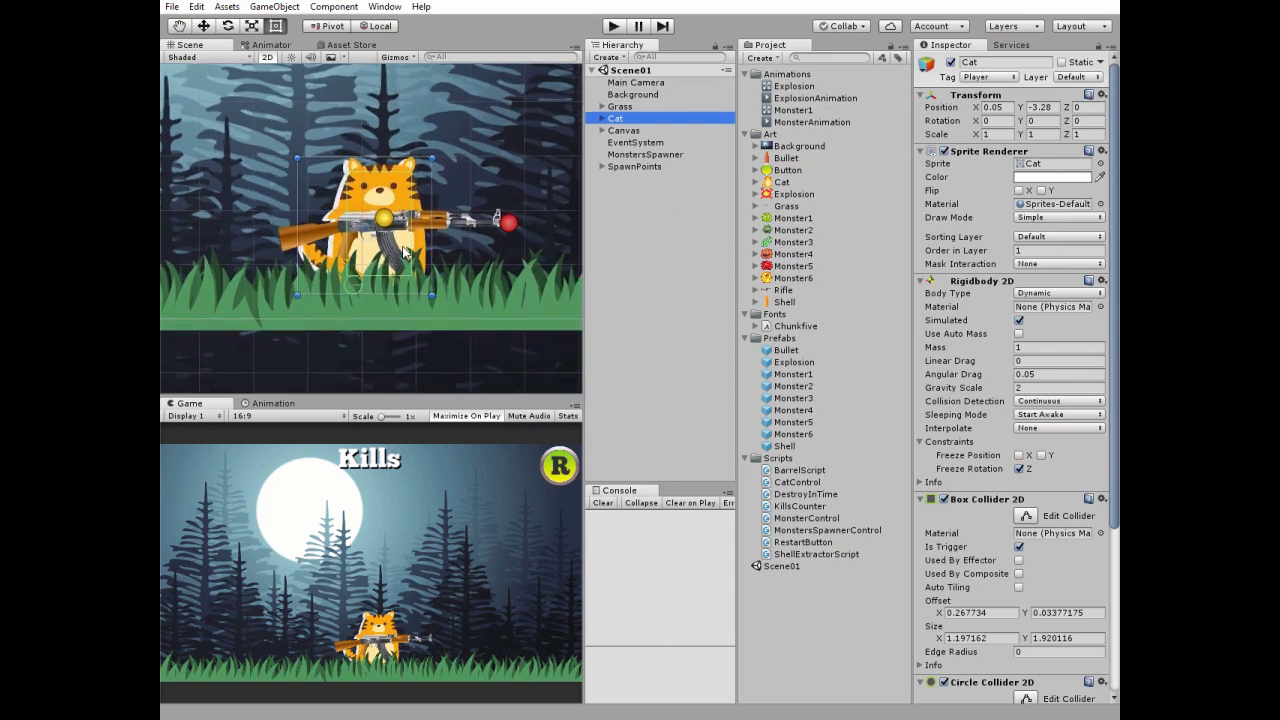
click(603, 118)
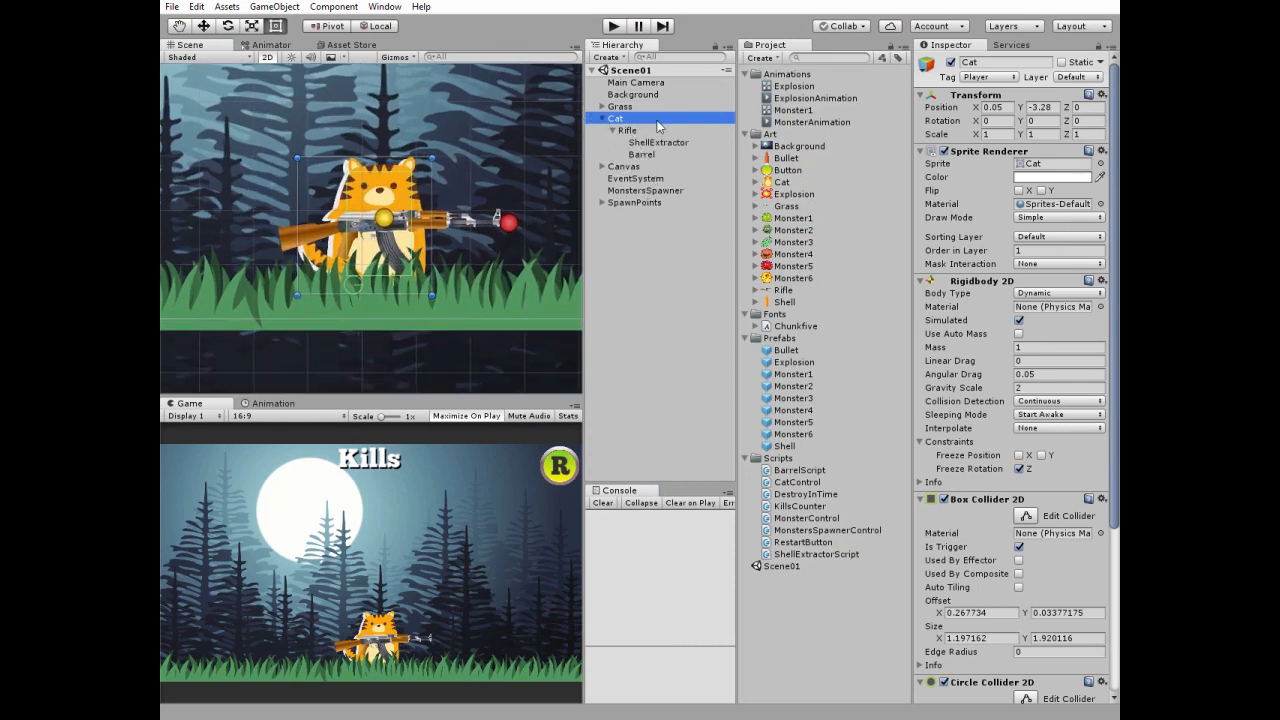
click(628, 130)
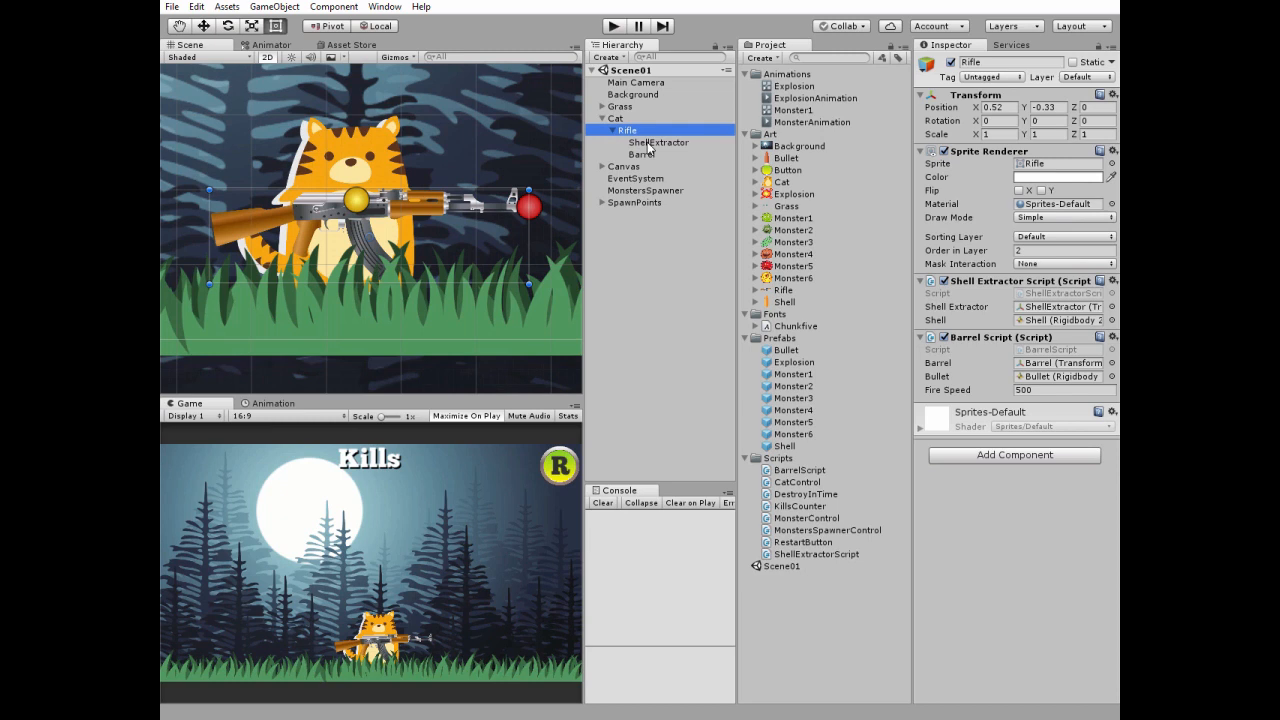
Compare the ShellExtractor and Barrel positions at the rifle muzzle, then reselect Cat.
click(658, 142)
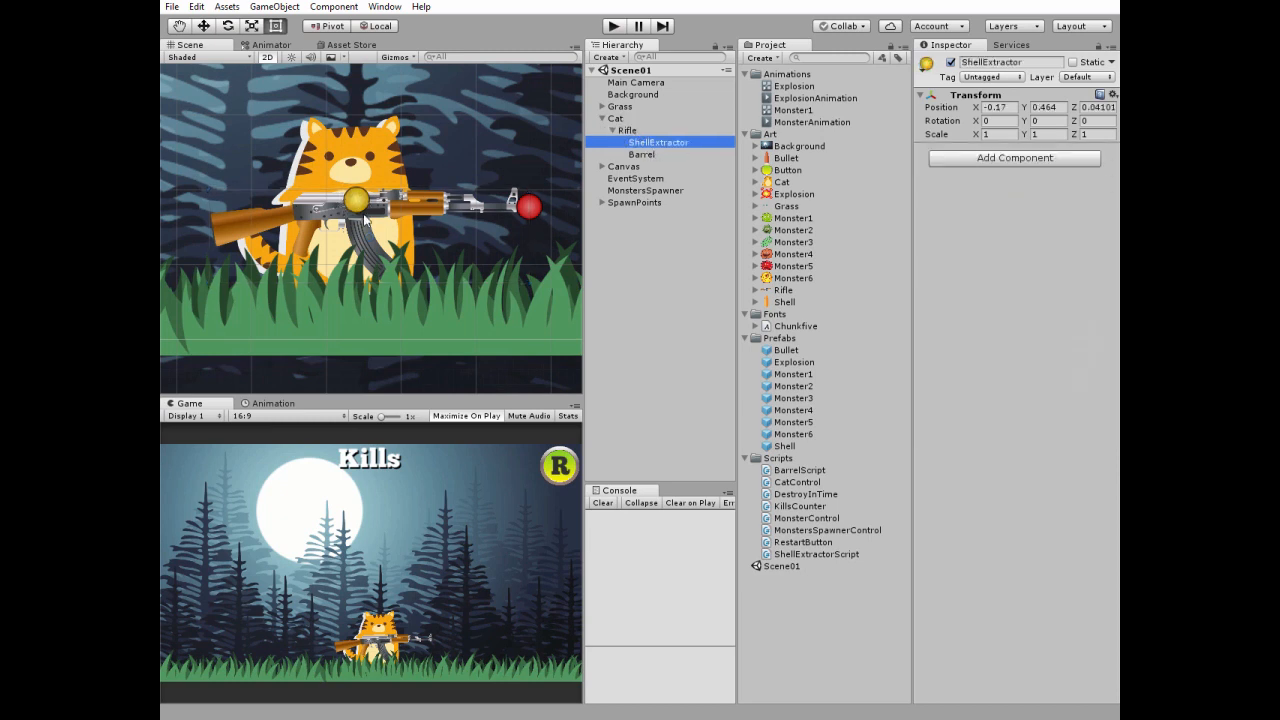
click(642, 154)
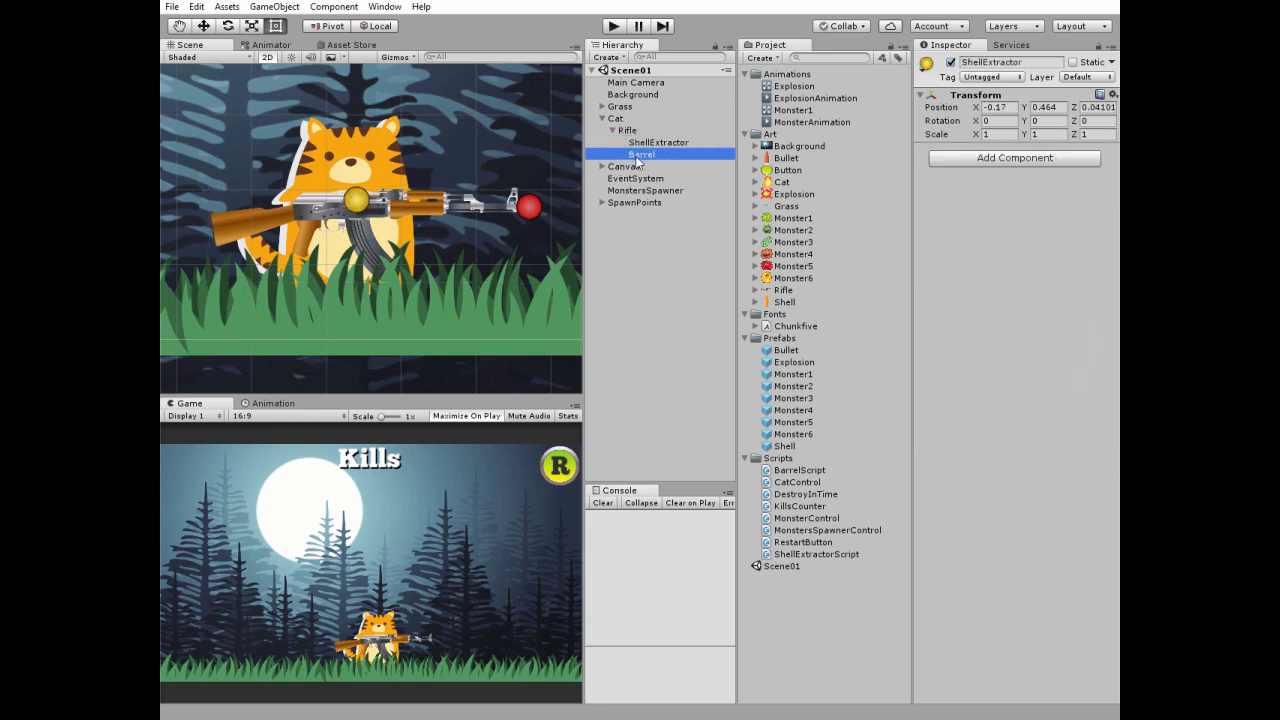
click(641, 154)
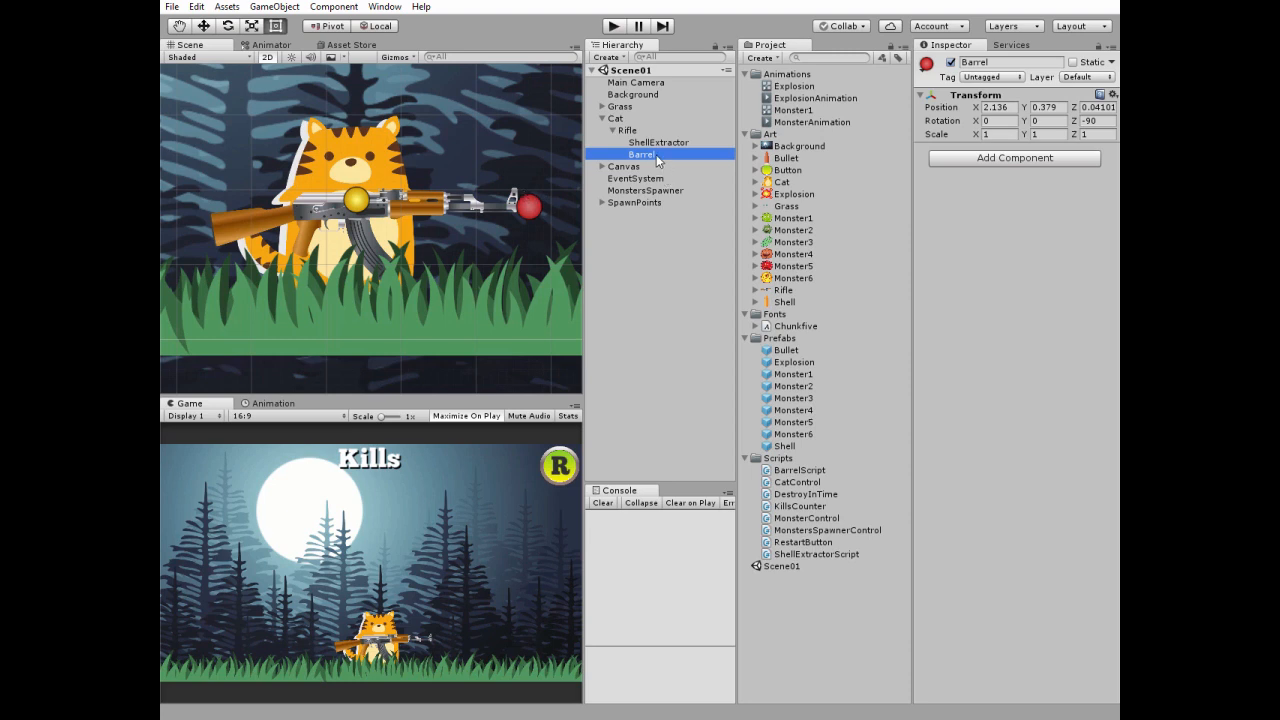
click(659, 142)
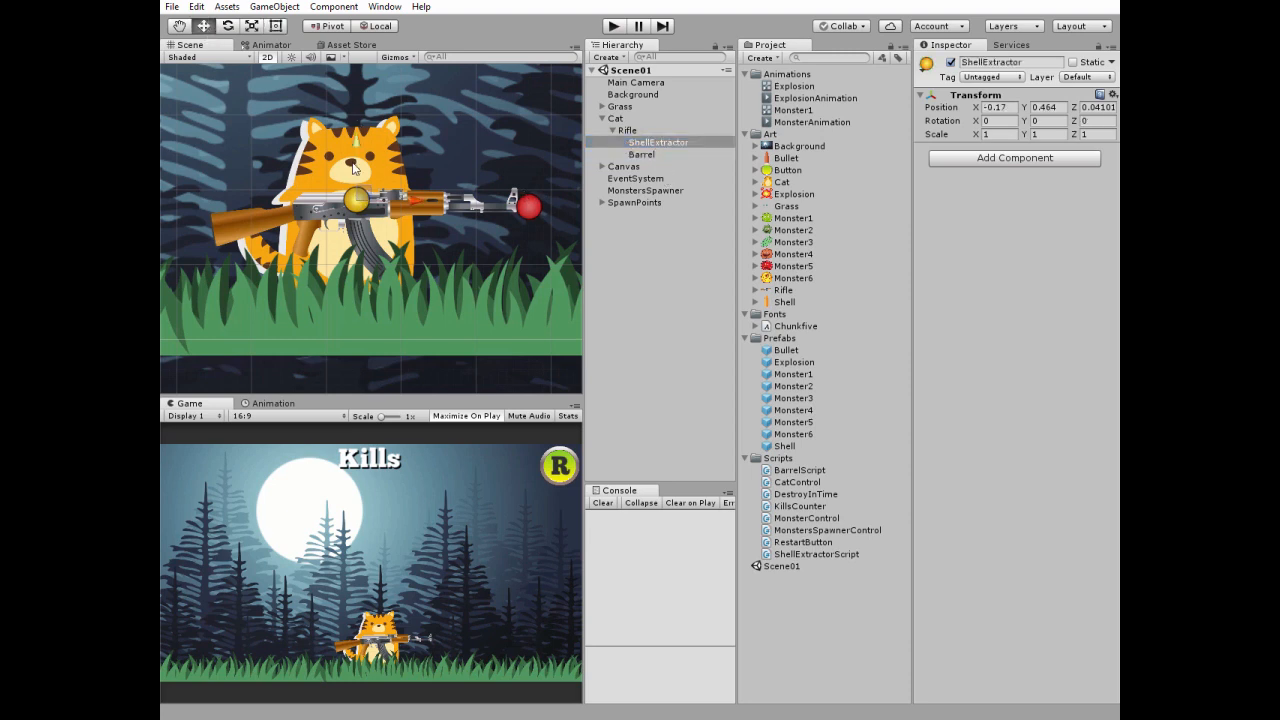
click(641, 154)
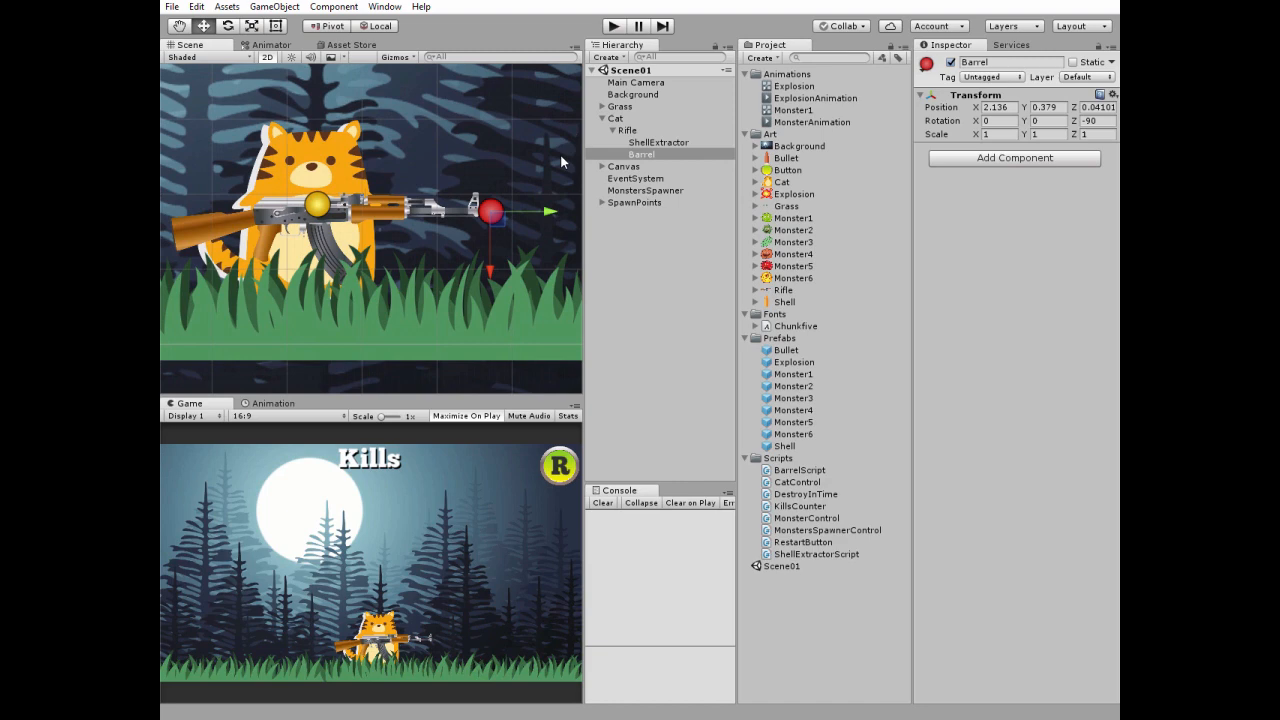
click(616, 118)
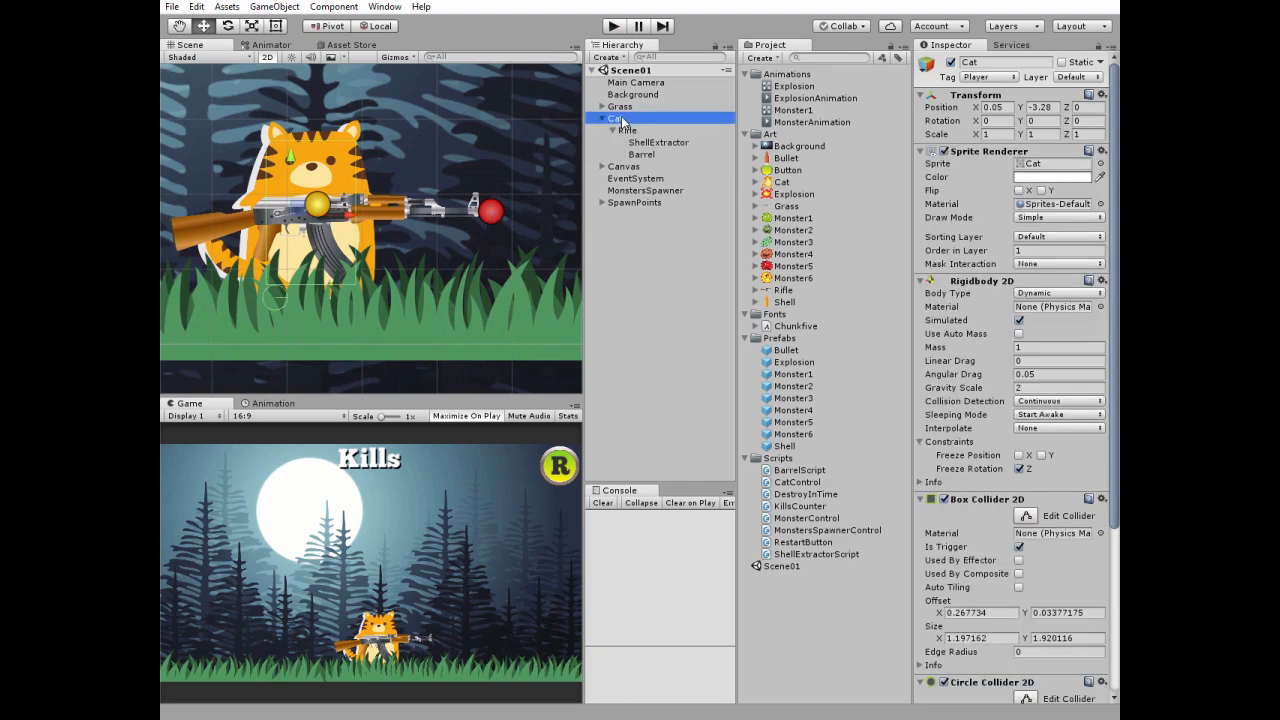
Read through CatControl.cs's movement, facing-direction and rifle-raising code.
scroll(down, 3)
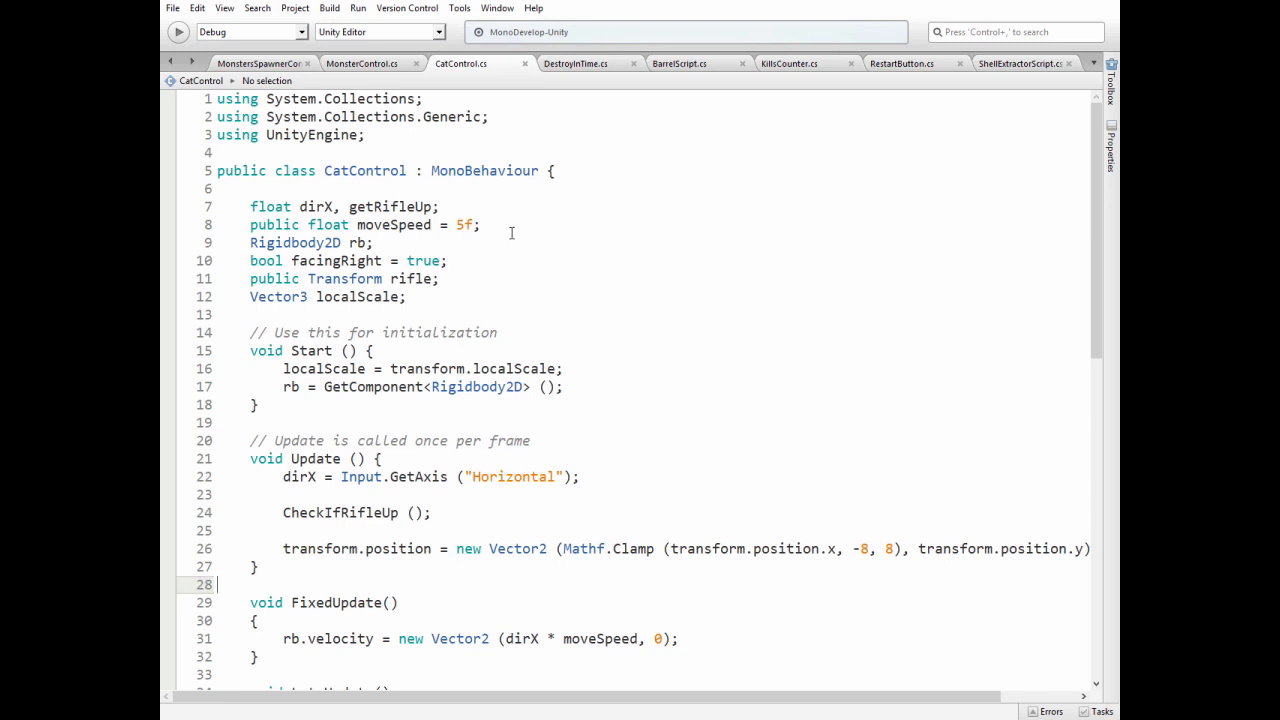
mouse_move(519, 261)
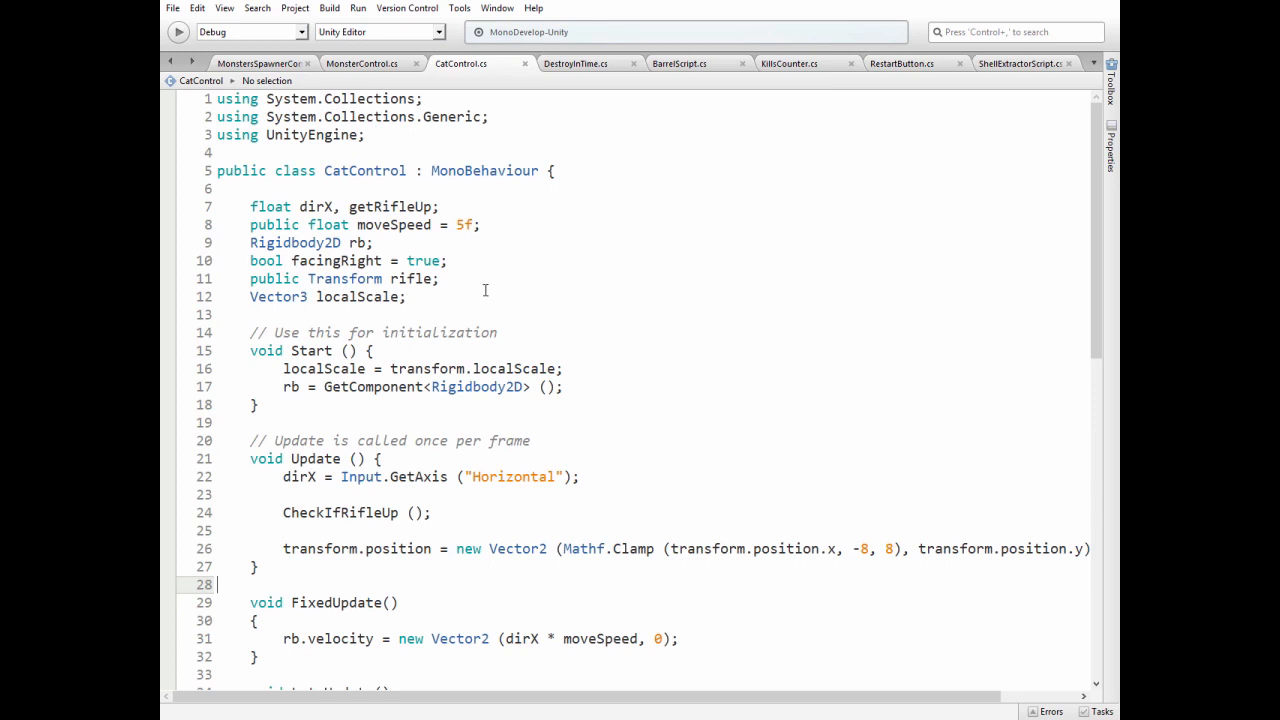
mouse_move(458, 300)
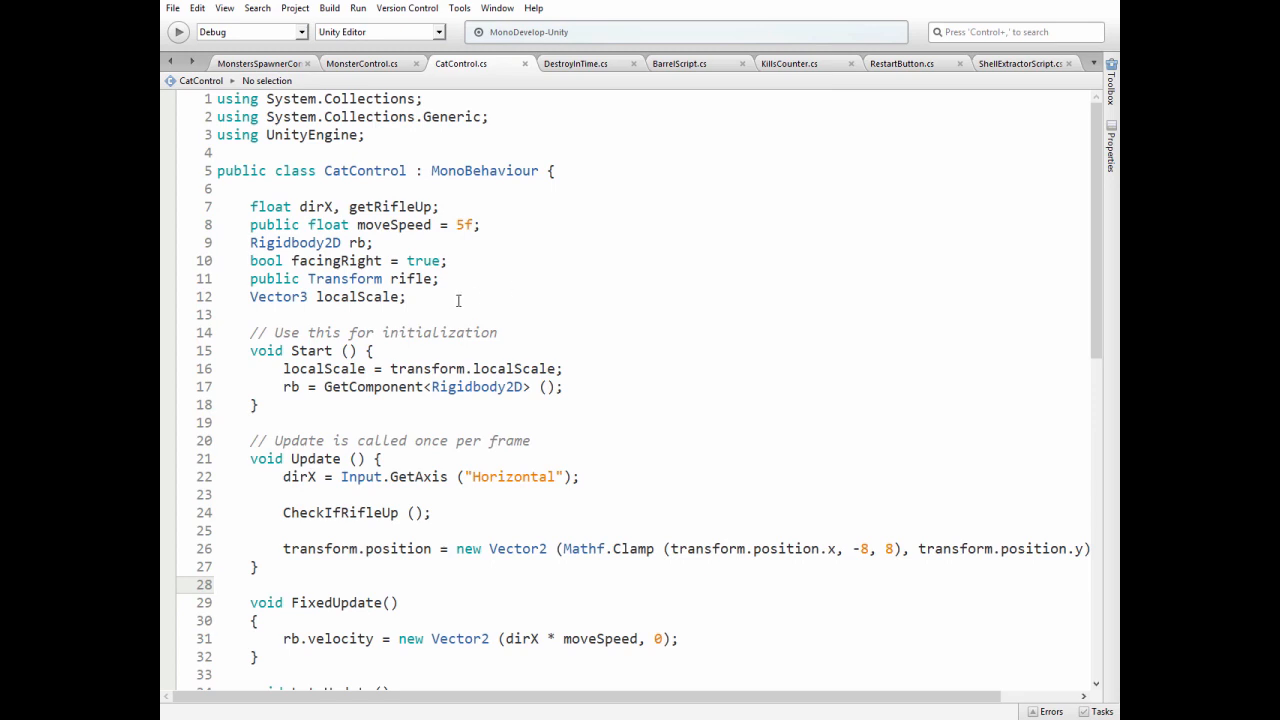
scroll(down, 3)
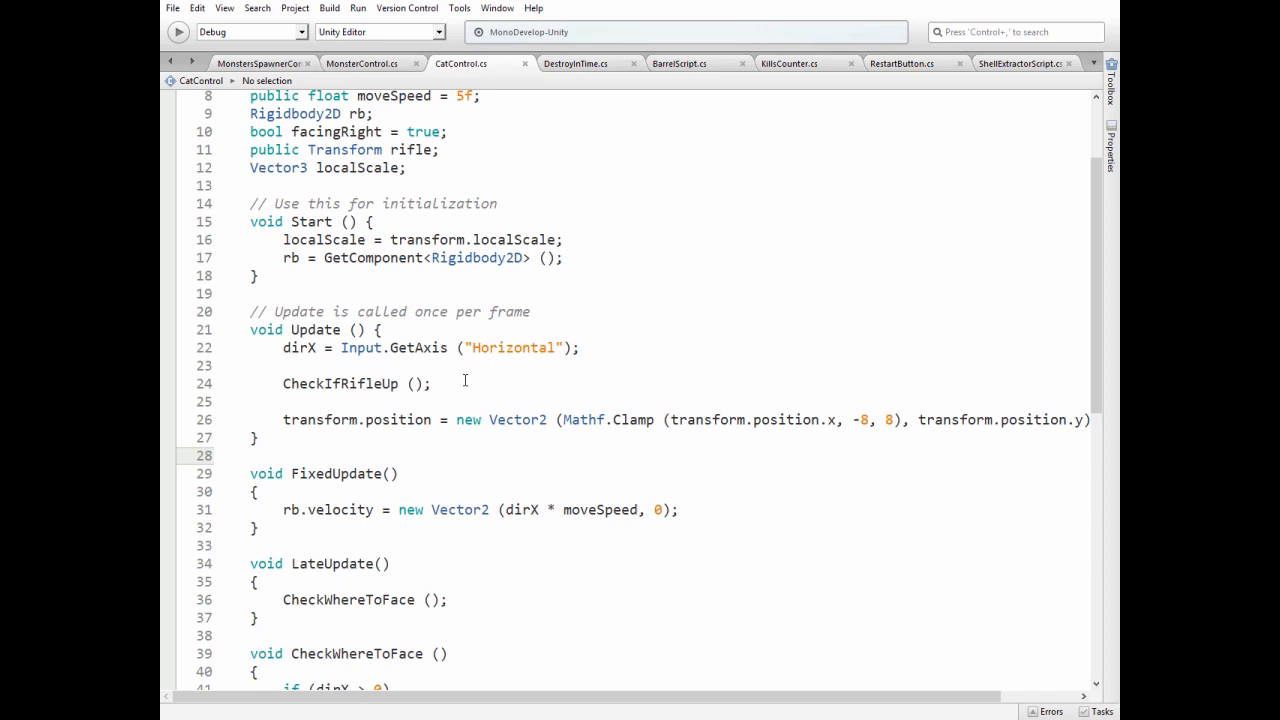
mouse_move(463, 385)
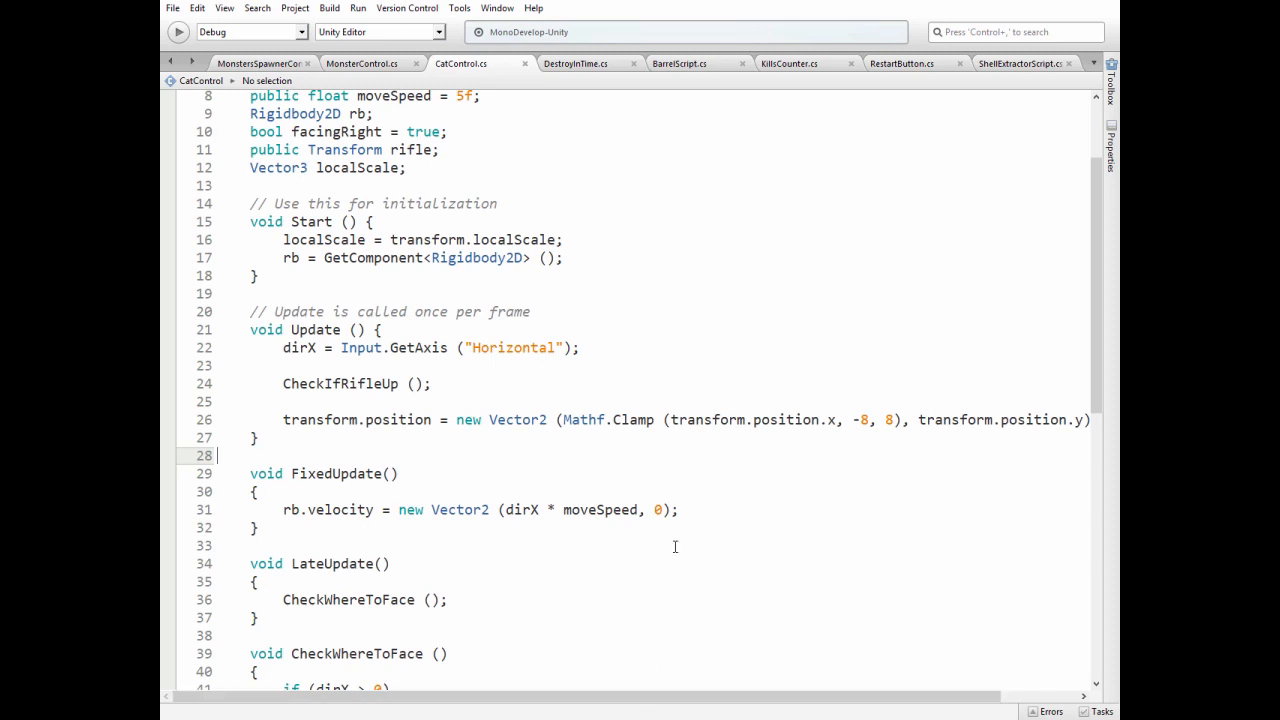
scroll(left, 3)
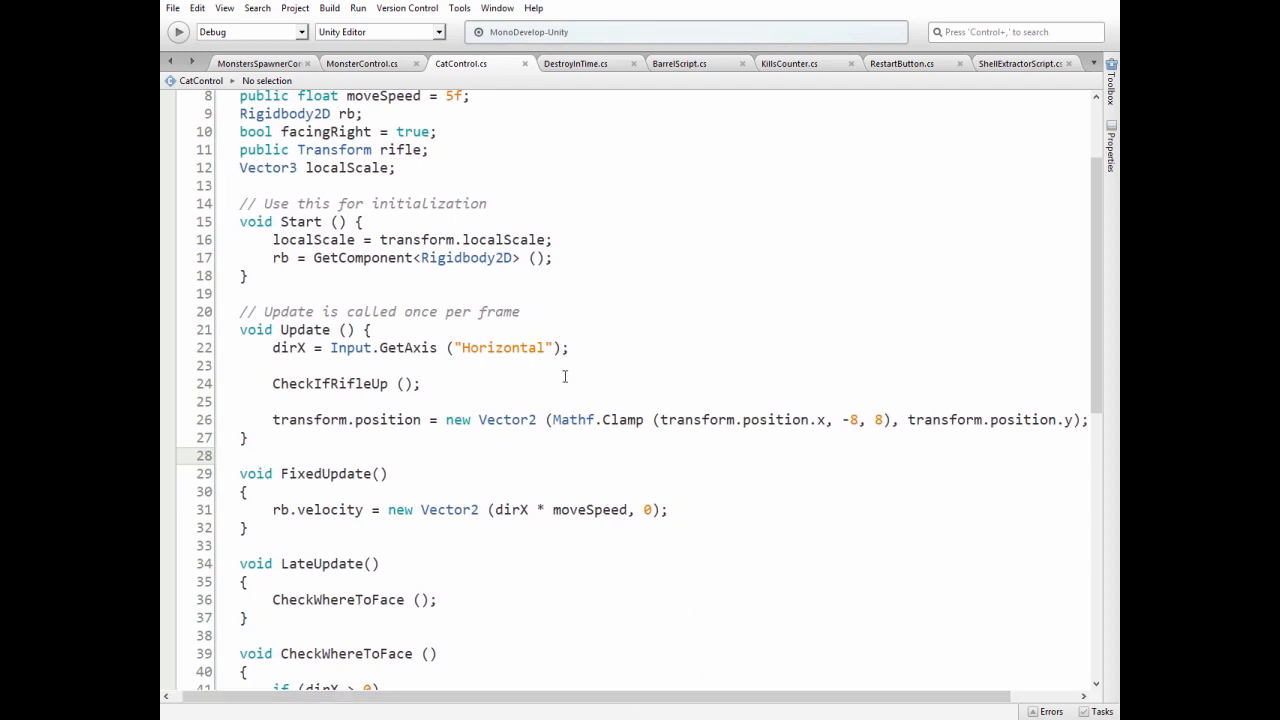
mouse_move(805, 419)
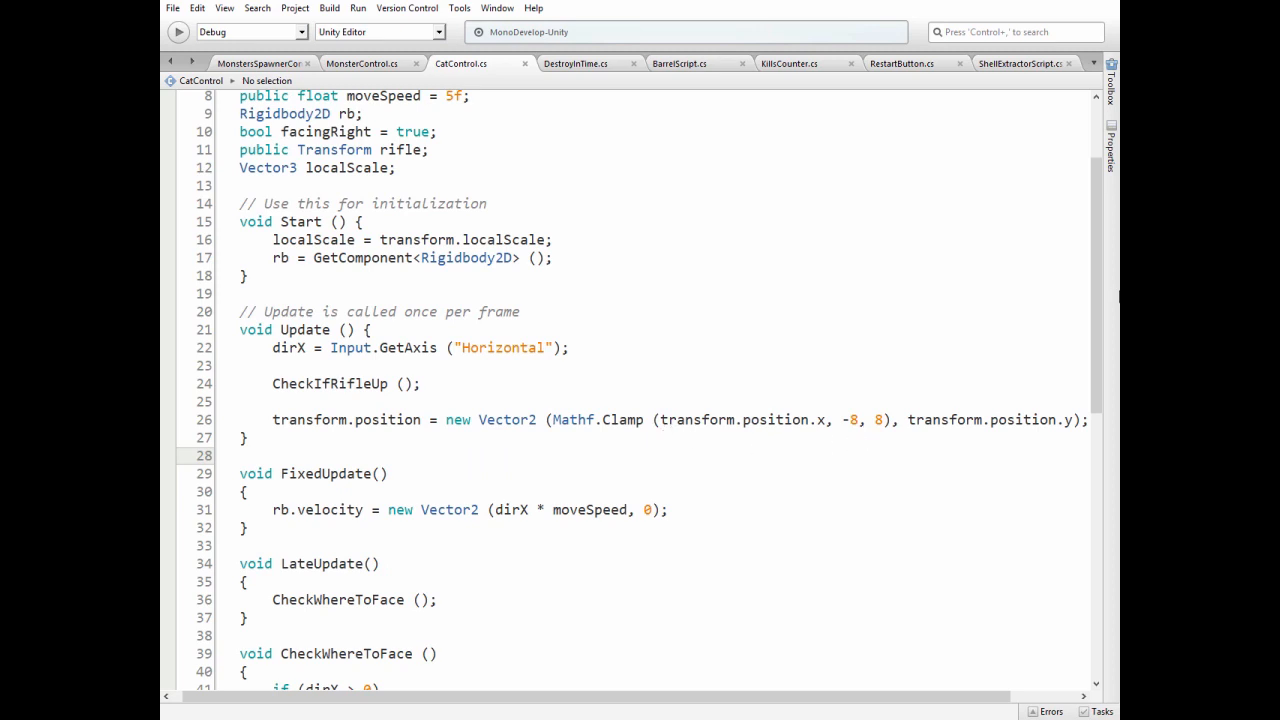
mouse_move(440, 383)
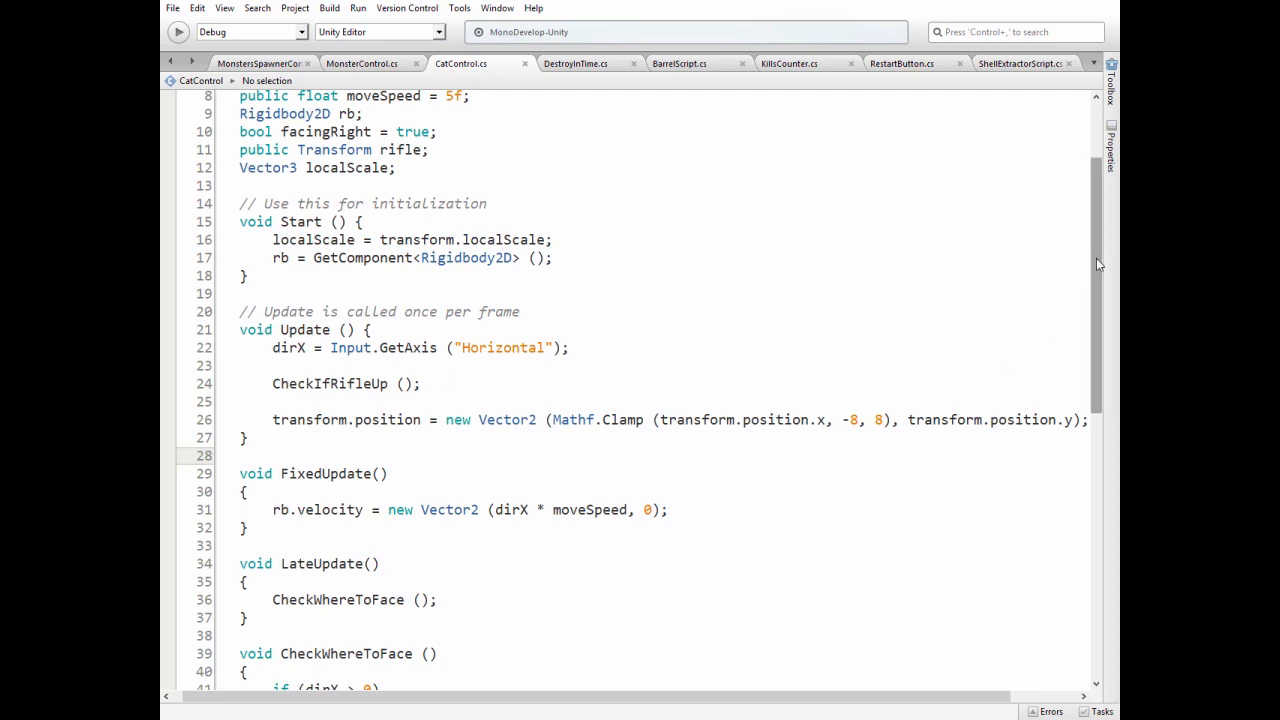
scroll(down, 3)
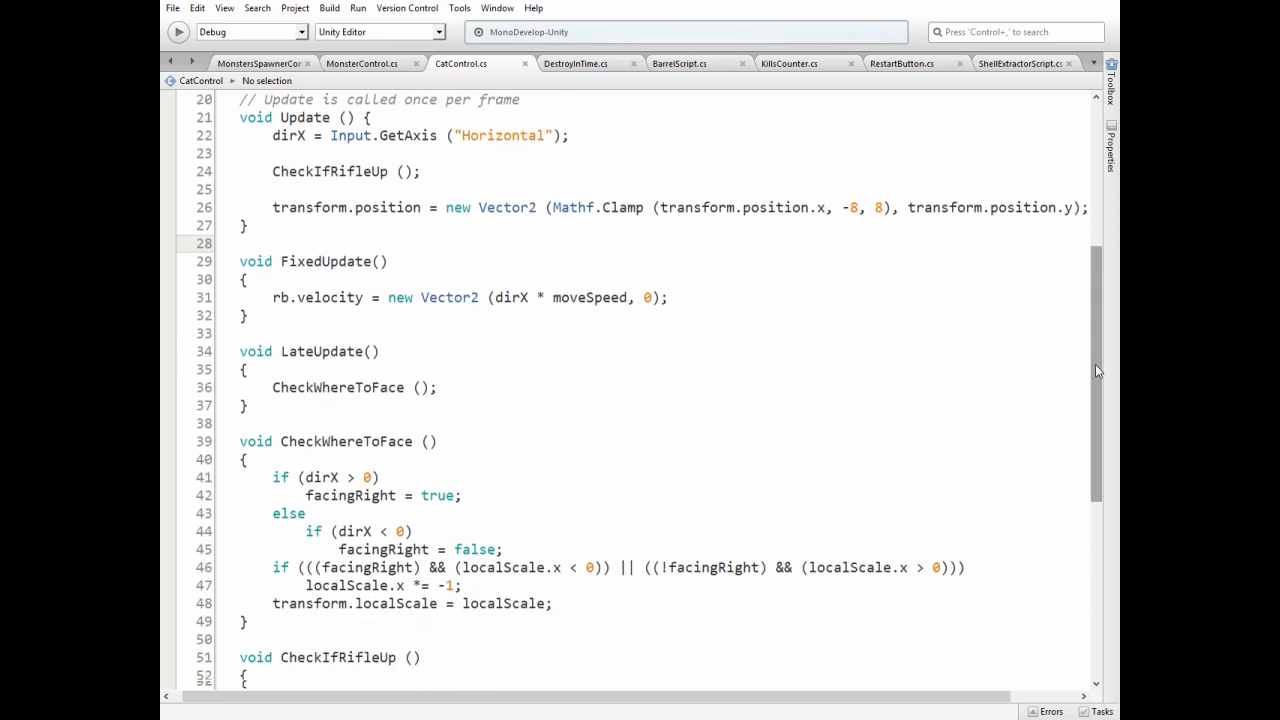
scroll(down, 3)
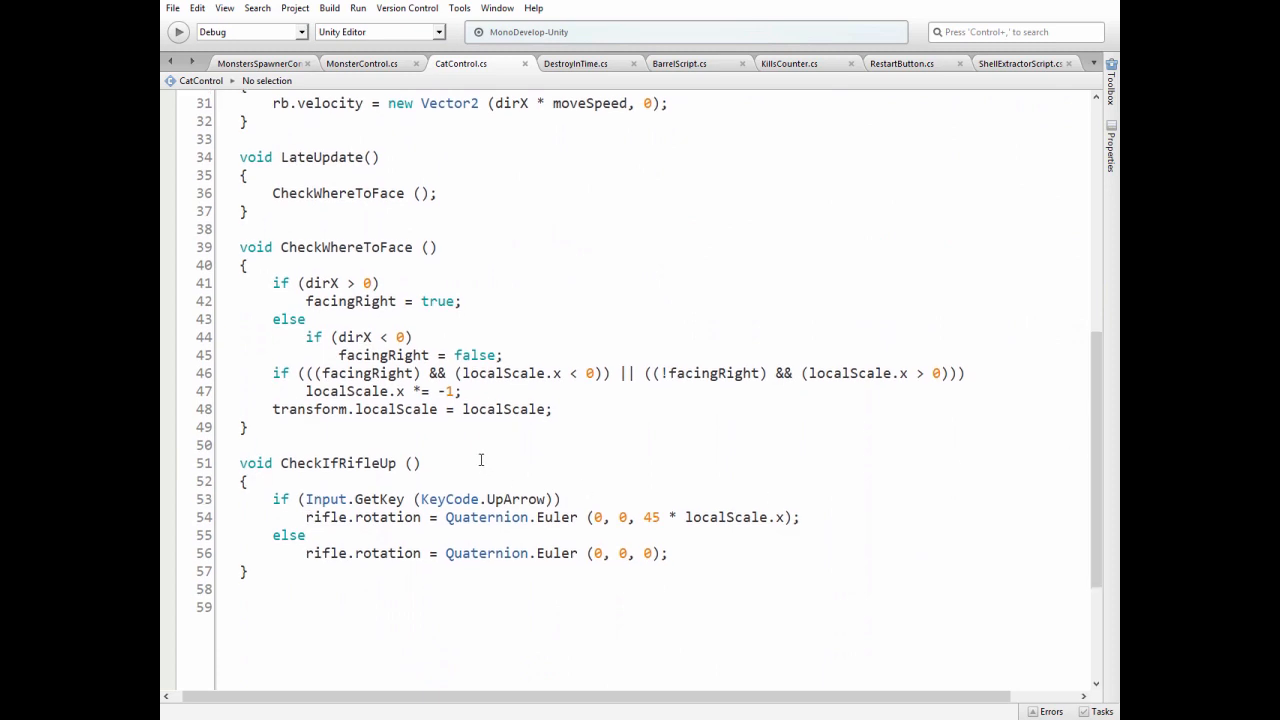
mouse_move(574, 495)
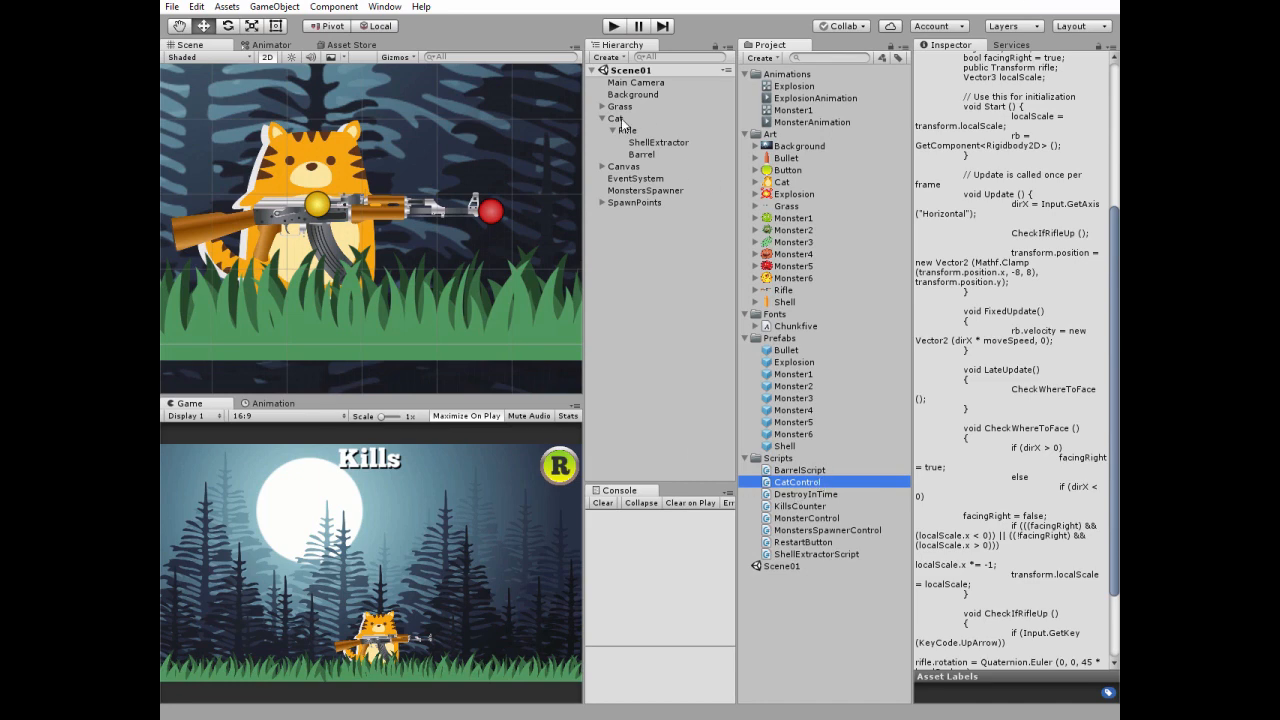
Select Cat to show CatControl with move speed 5 and the Rifle transform assigned.
click(615, 118)
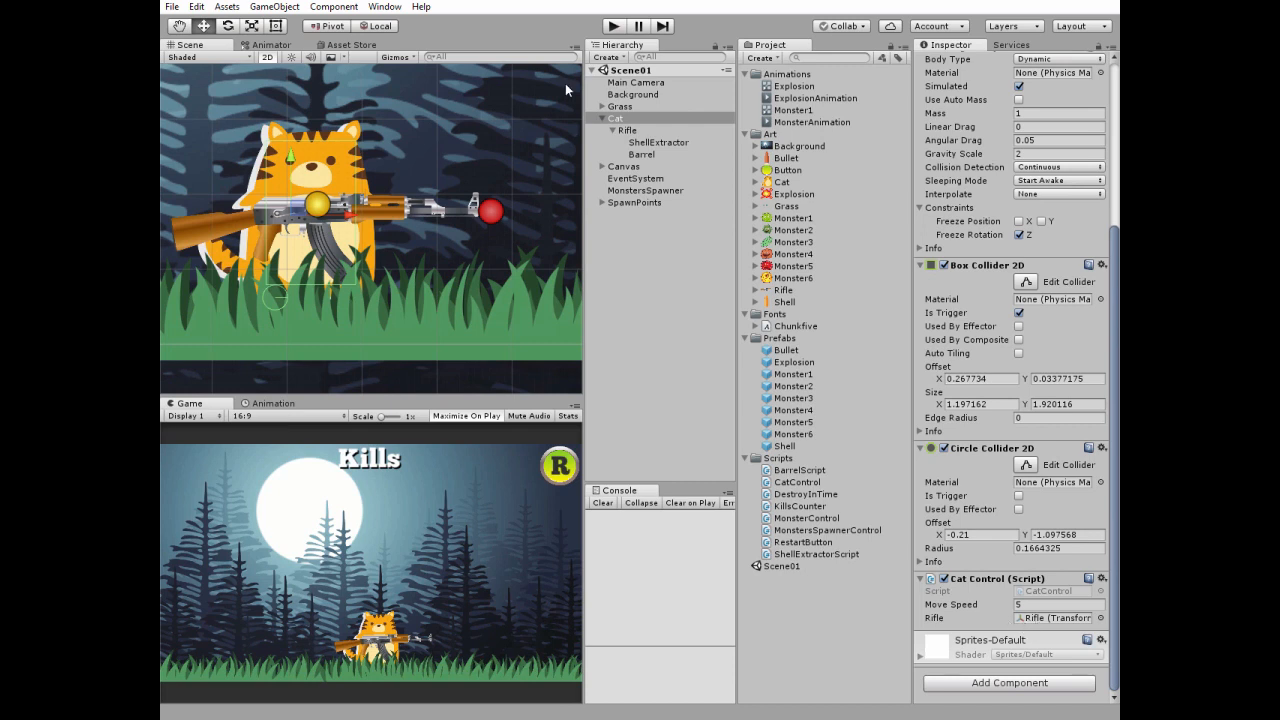
Review the Rifle's Shell Extractor and Barrel scripts, including bullet reference and fire speed 500.
click(628, 130)
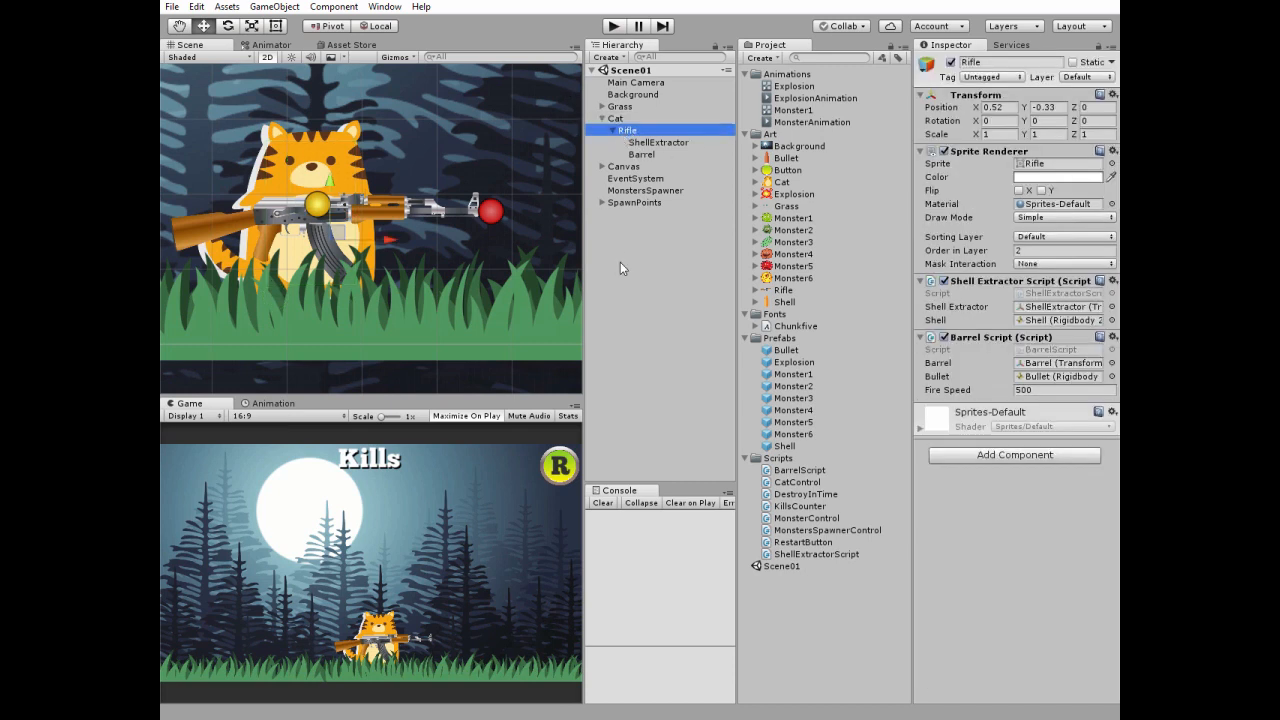
mouse_move(922, 352)
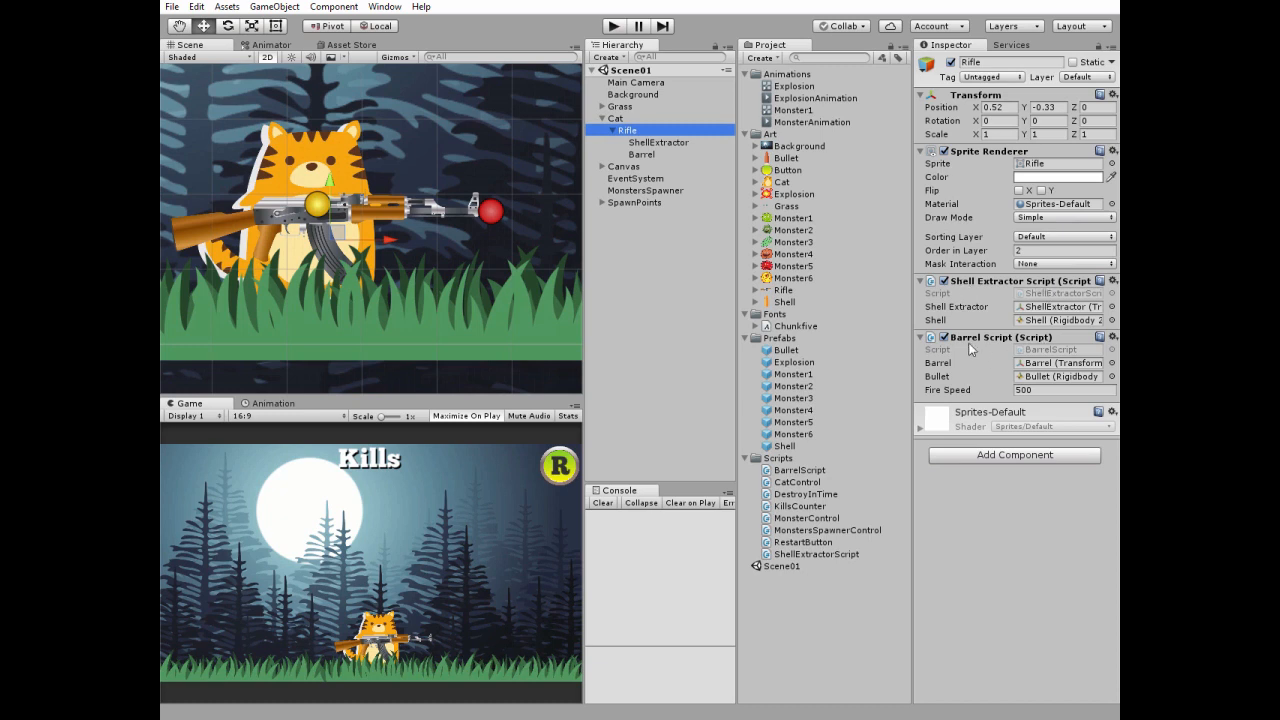
mouse_move(982, 422)
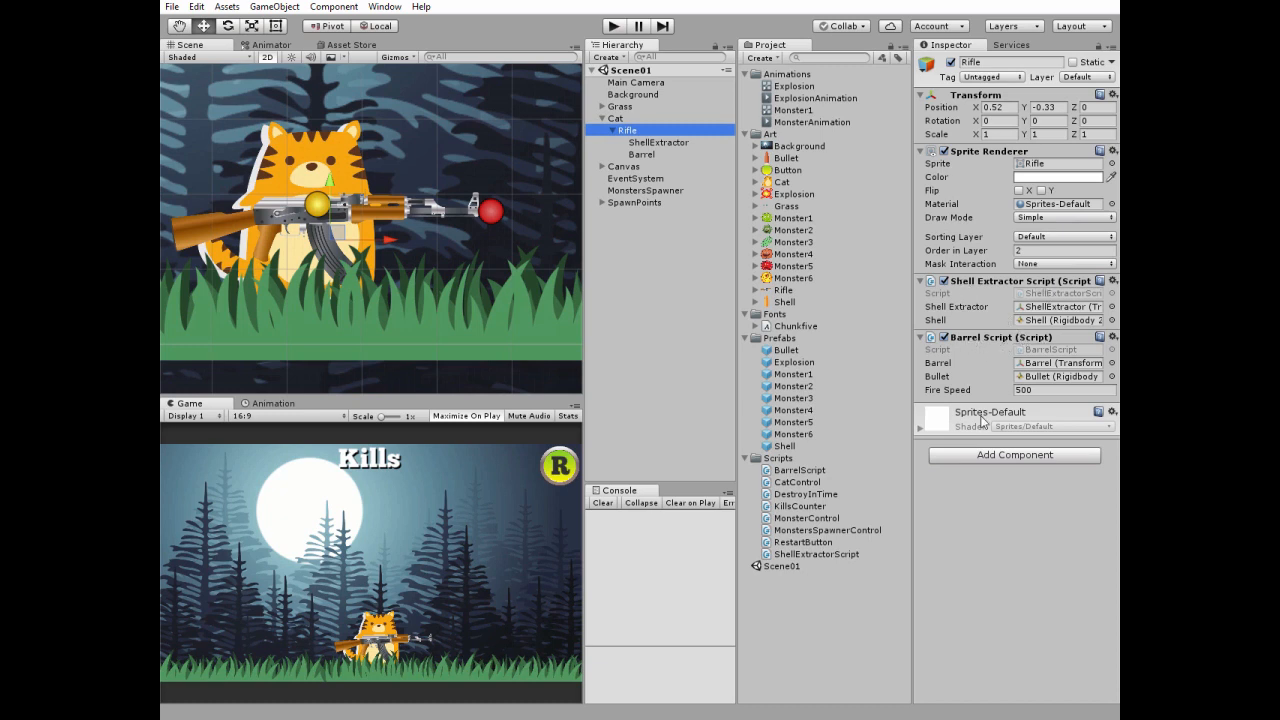
click(815, 554)
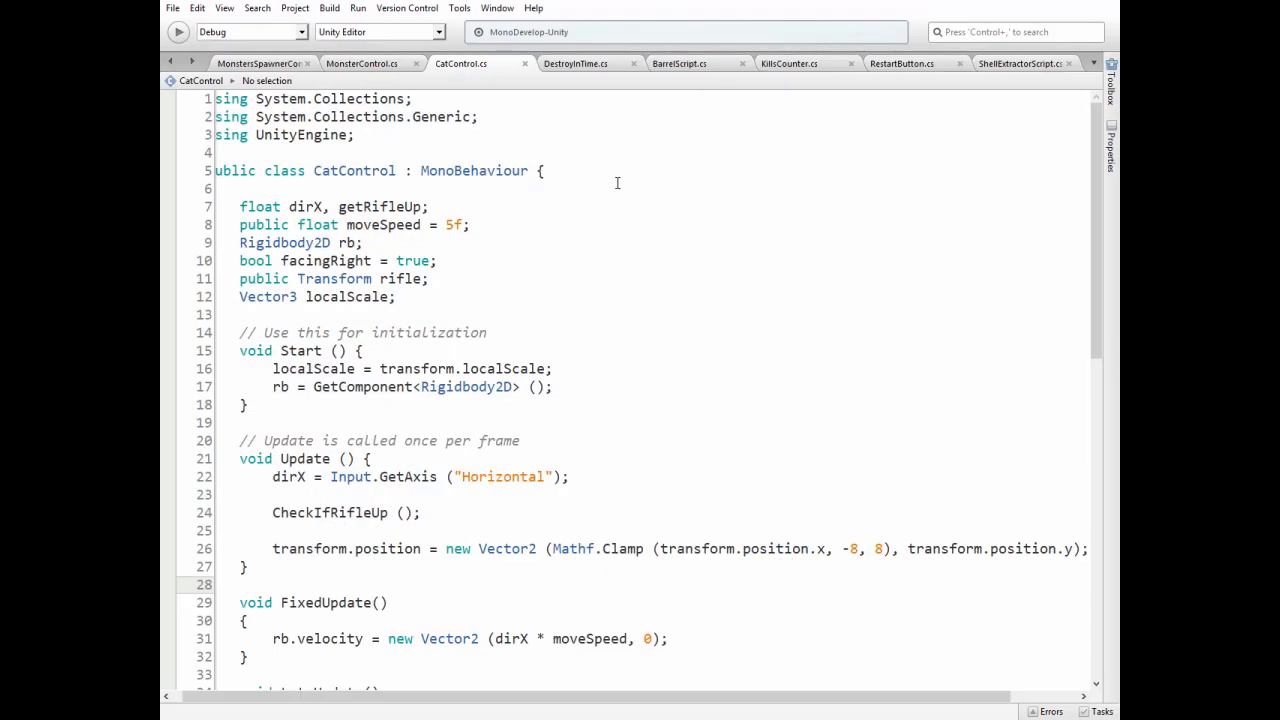
Switch to ShellExtractorScript.cs to read its Fire and ExtractShell methods.
click(1020, 63)
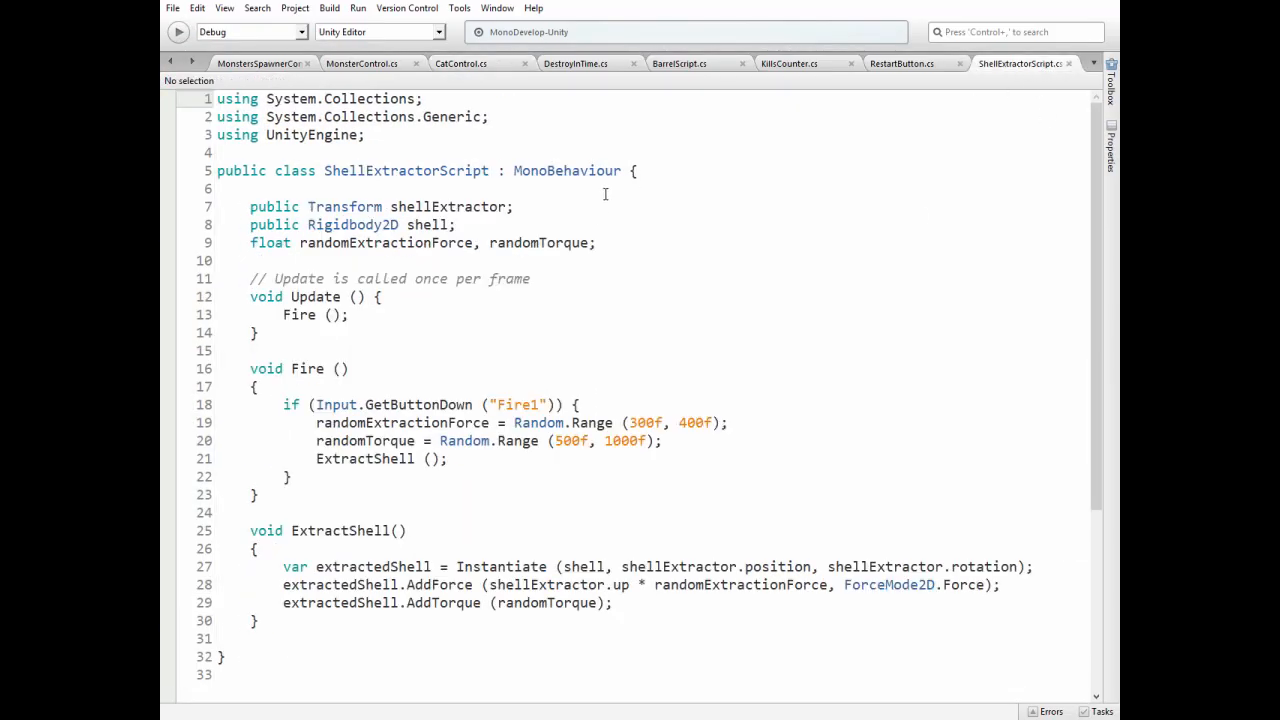
mouse_move(547, 210)
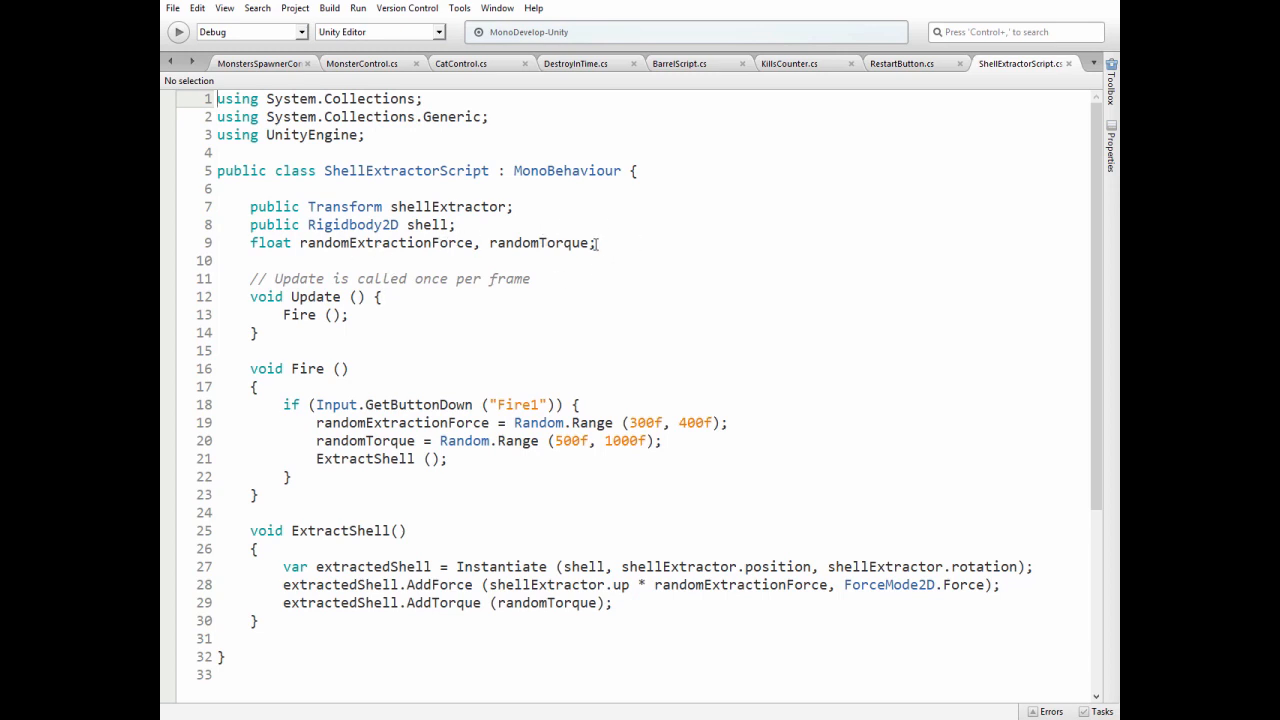
mouse_move(410, 317)
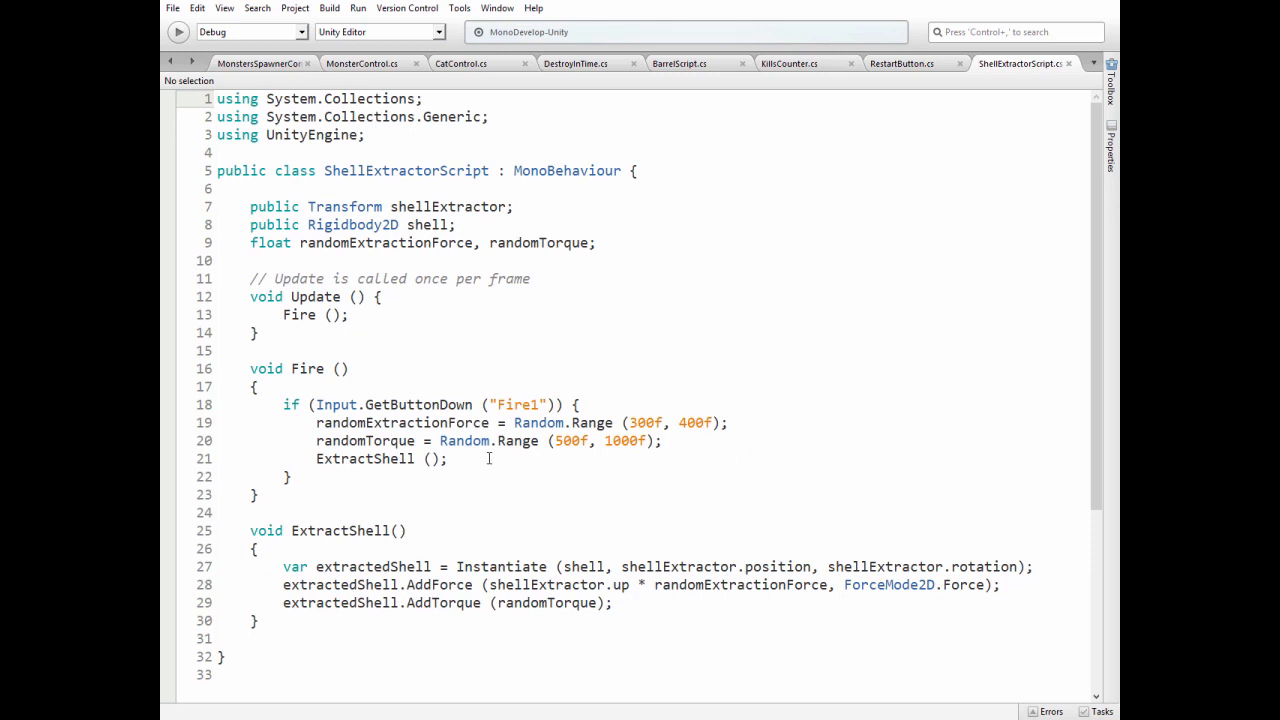
mouse_move(555, 571)
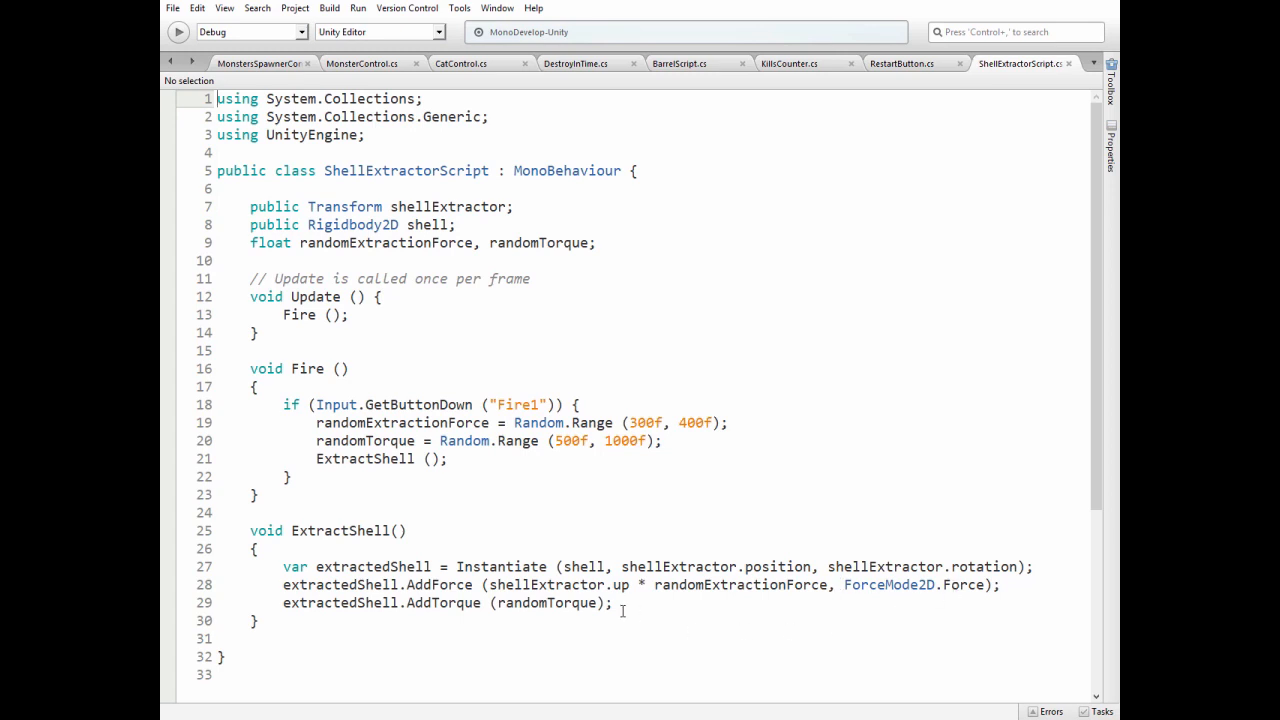
mouse_move(825, 511)
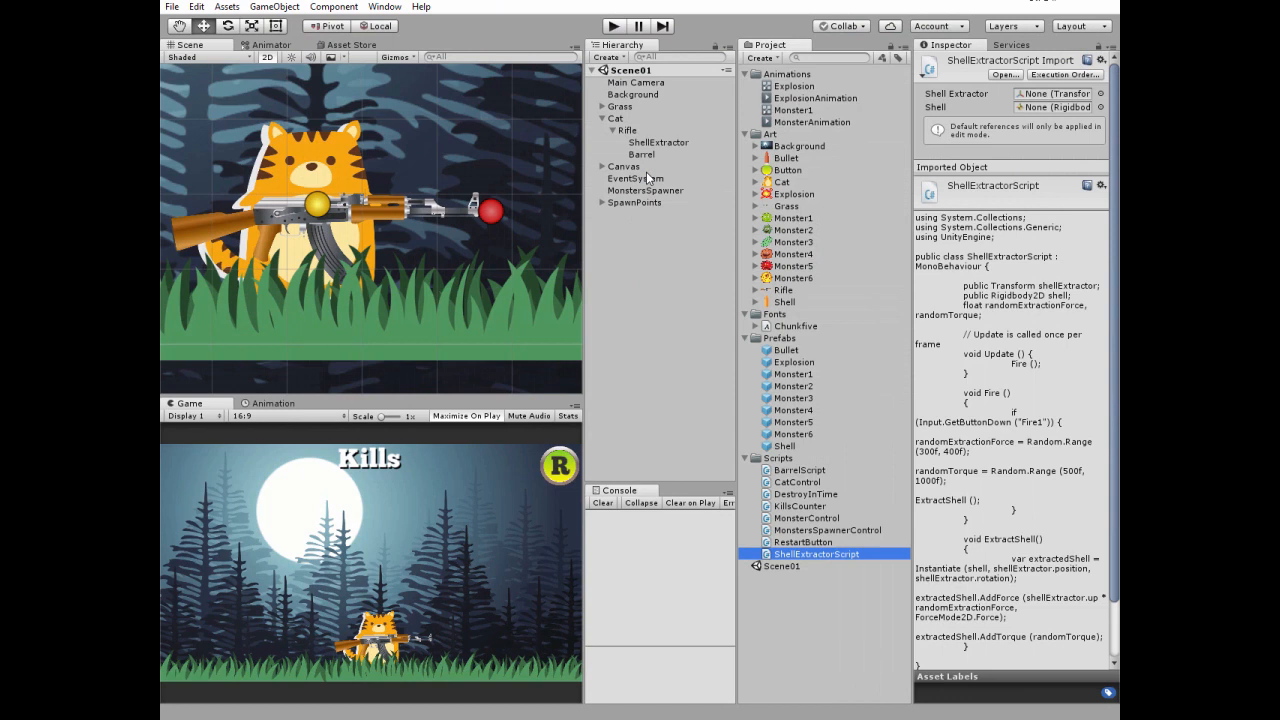
Select Rifle and ping the Shell prefab to view its Rigidbody 2D and DestroyInTime settings.
click(627, 130)
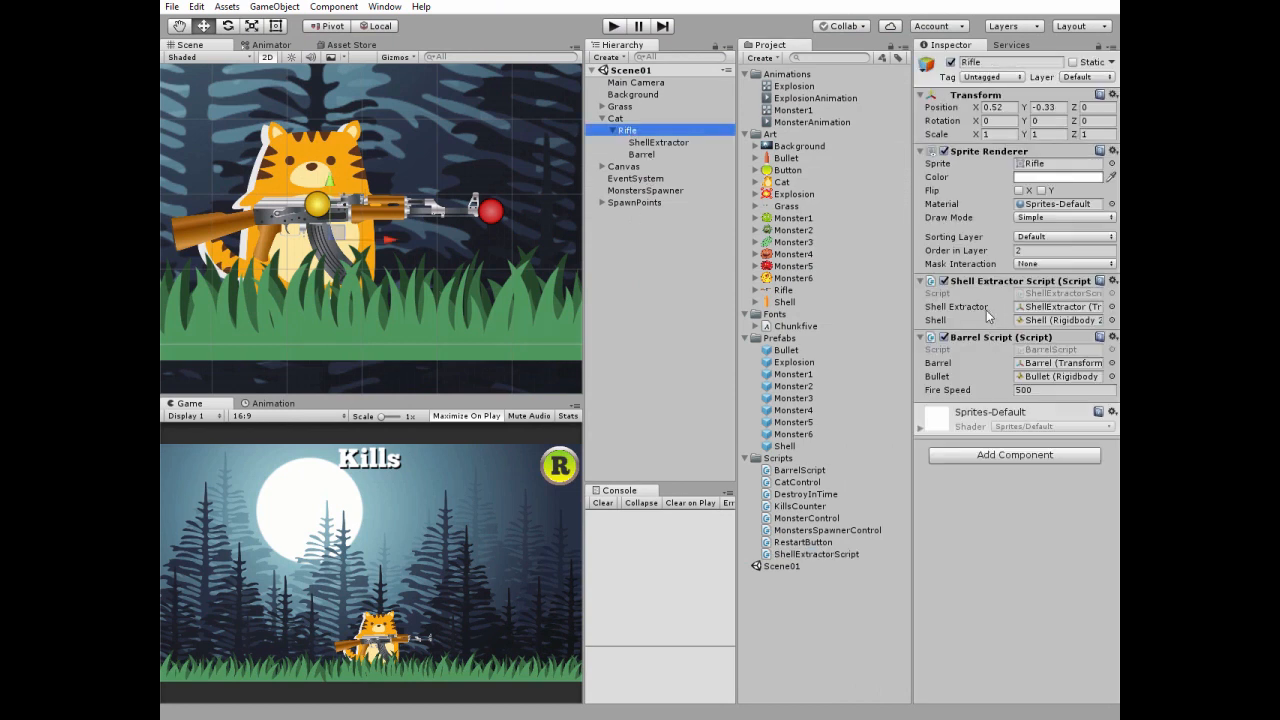
mouse_move(980, 316)
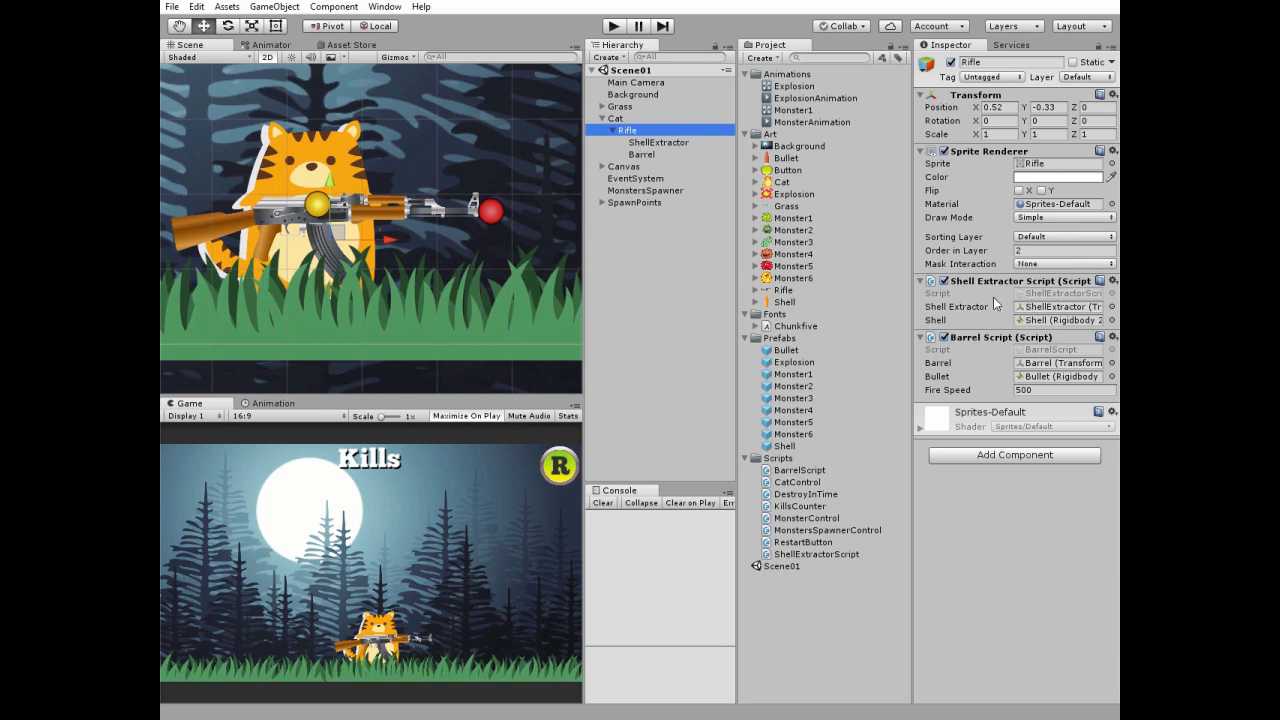
mouse_move(782, 453)
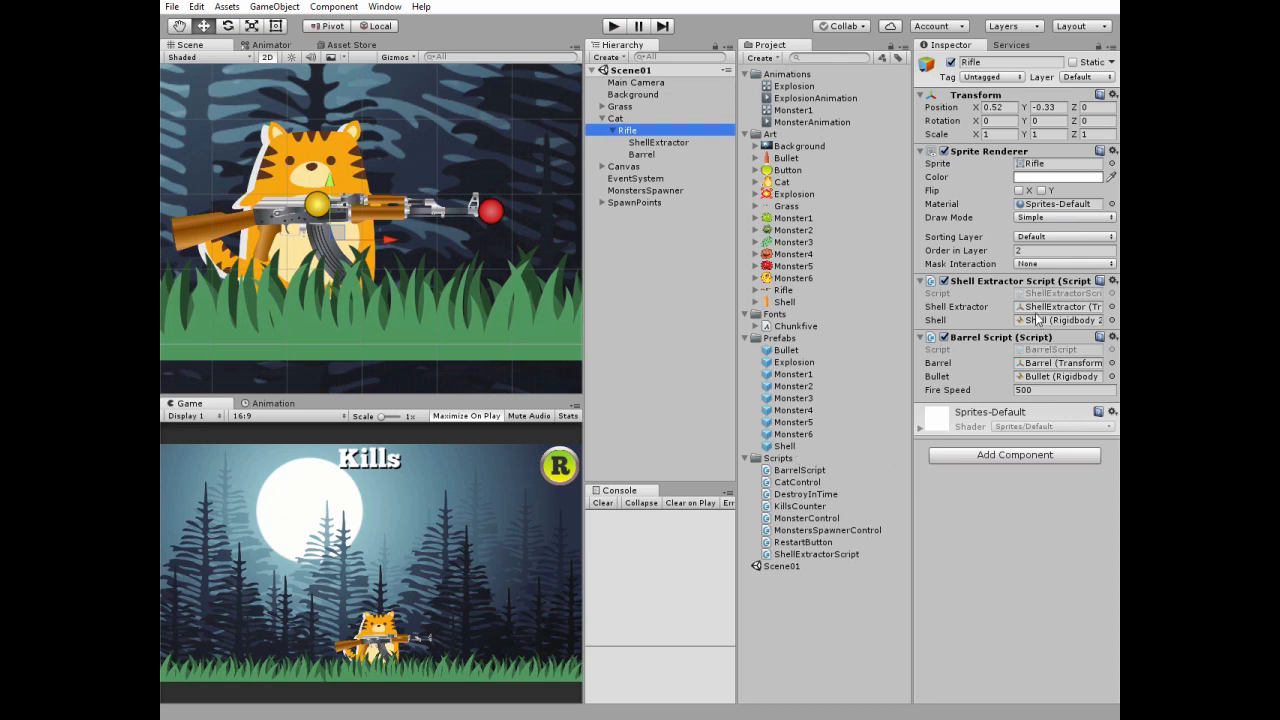
click(785, 445)
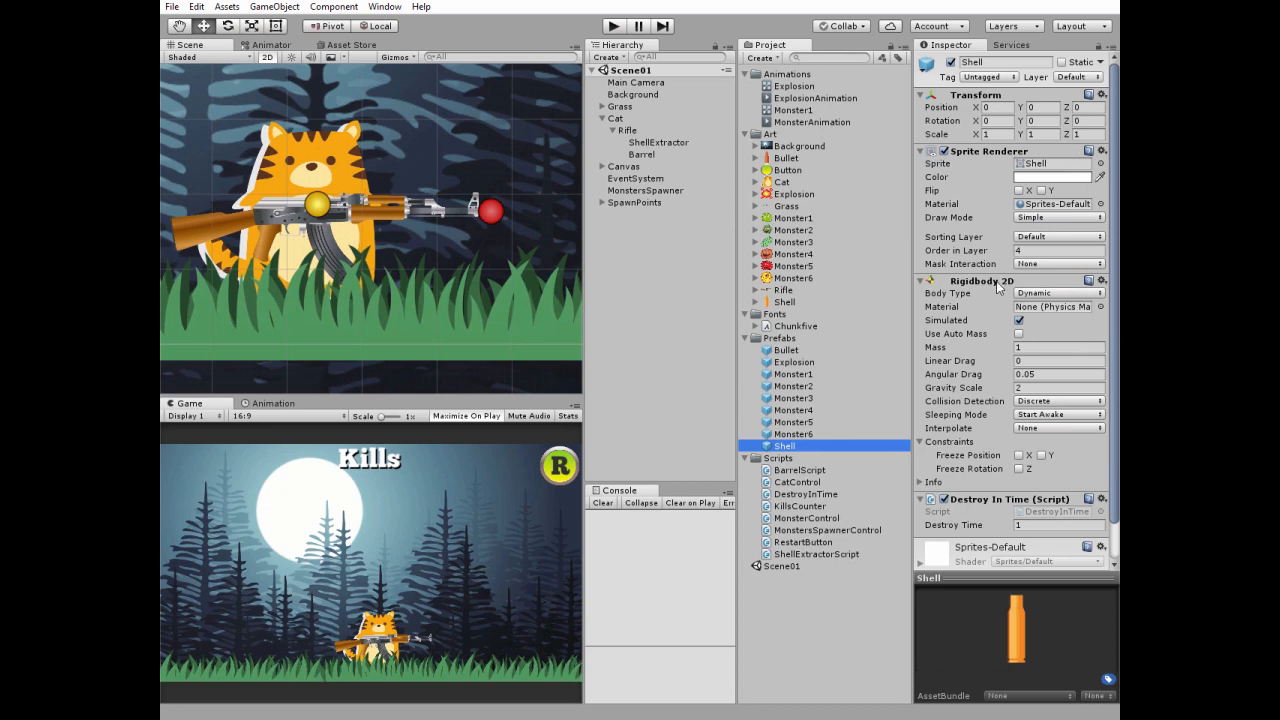
mouse_move(1037, 303)
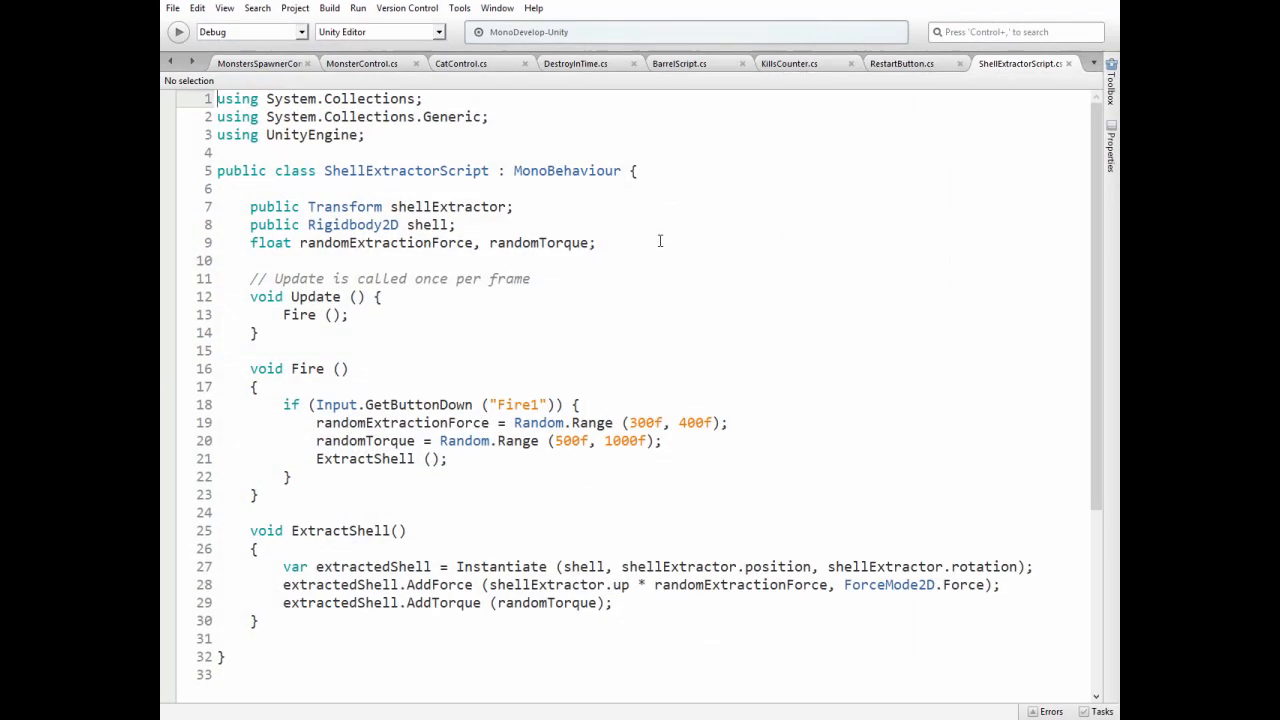
Show the DestroyInTime script, reselect Rifle, and view BarrelScript's bullet-spawning Fire method.
click(575, 63)
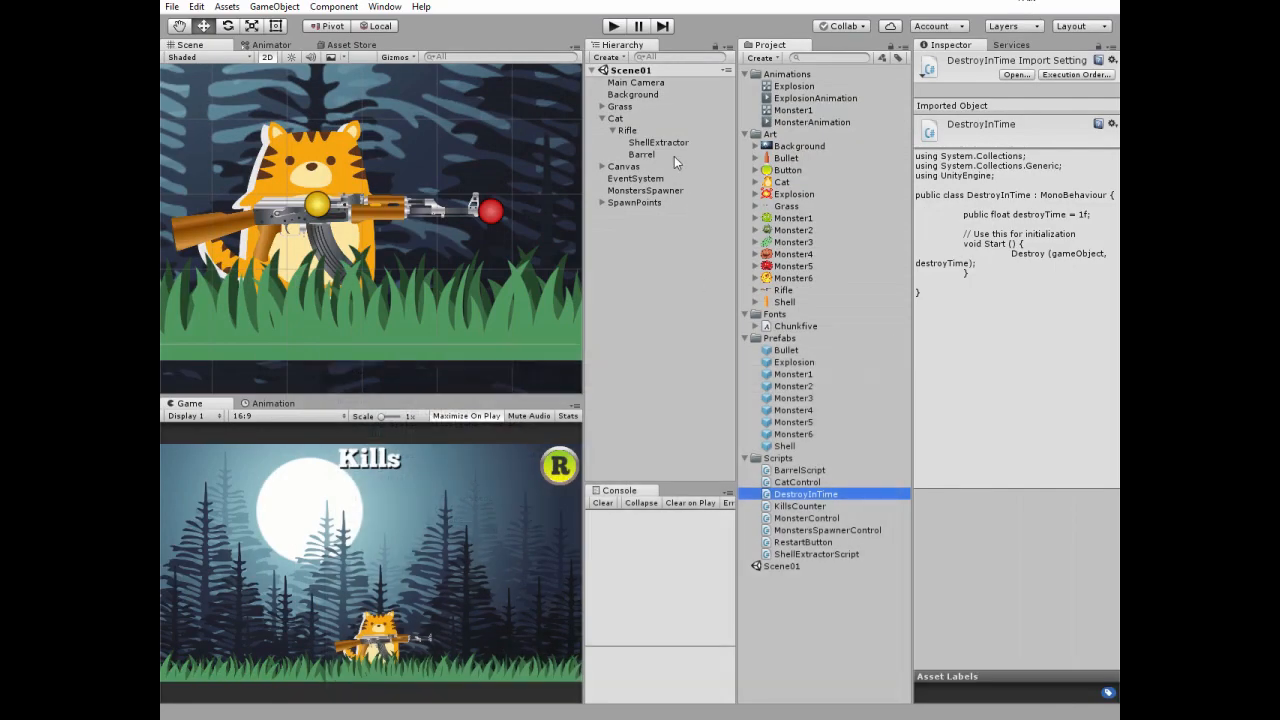
click(627, 130)
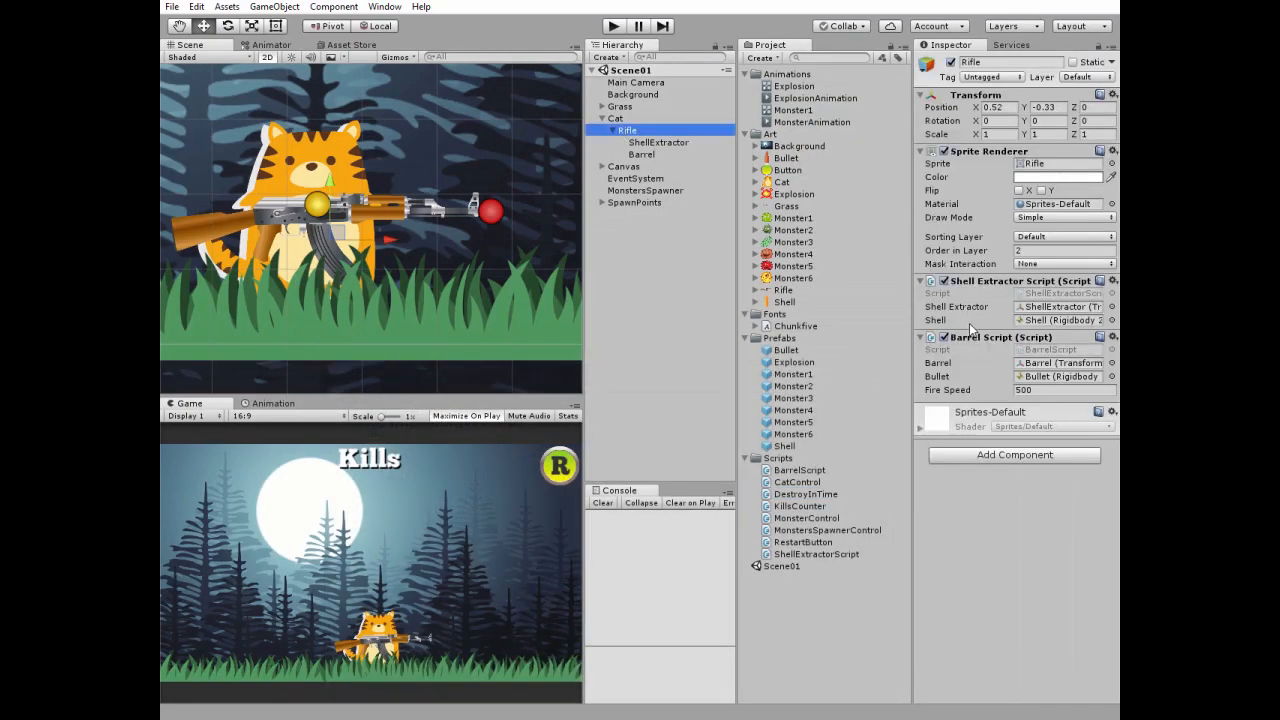
mouse_move(1000, 338)
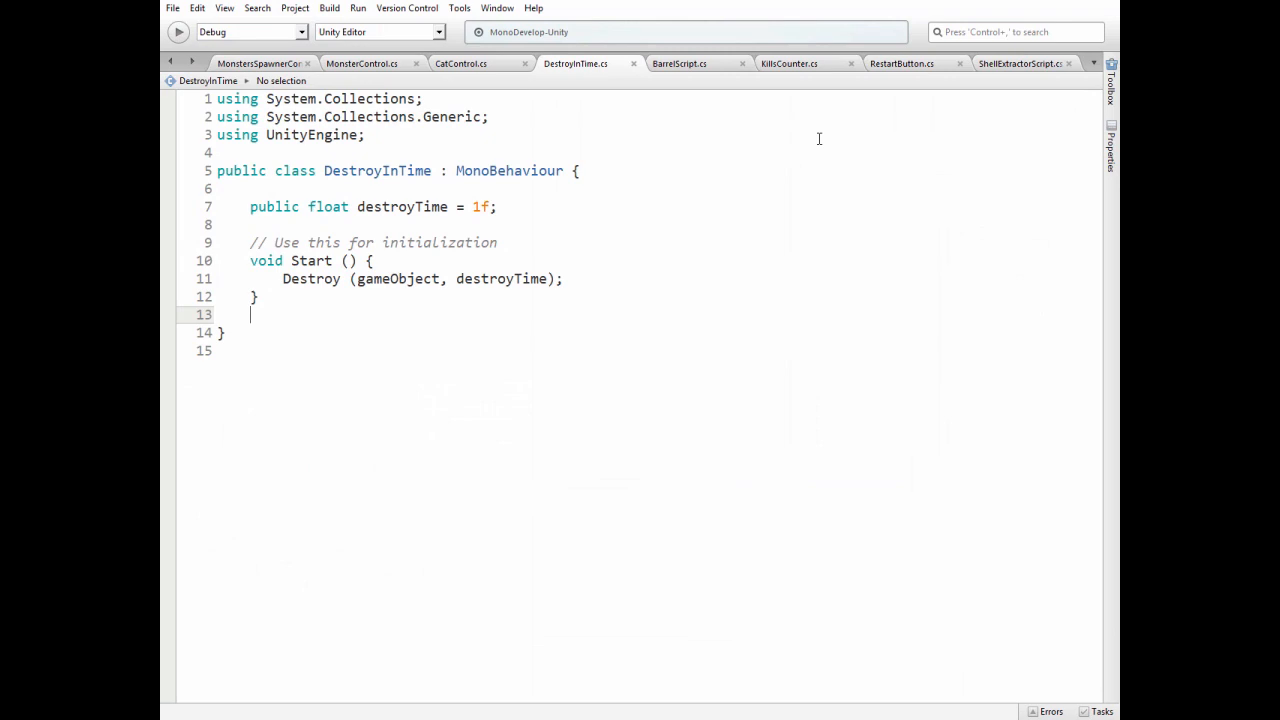
click(679, 63)
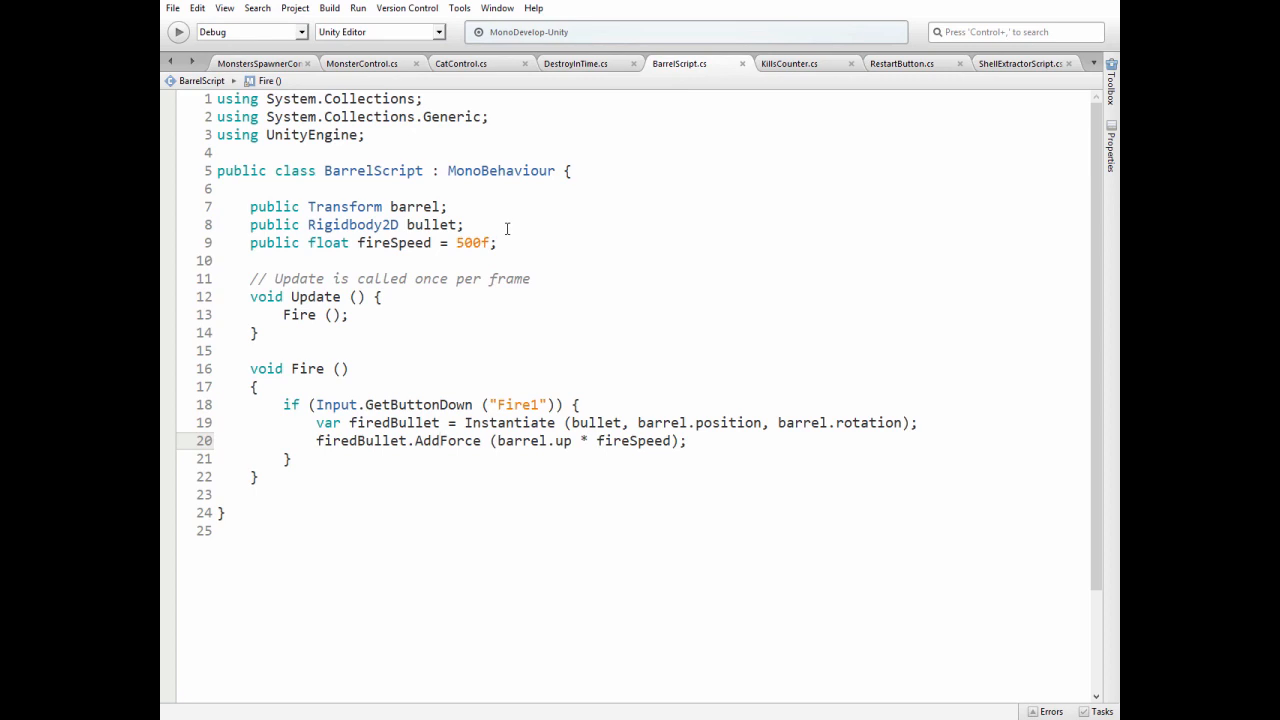
mouse_move(558, 239)
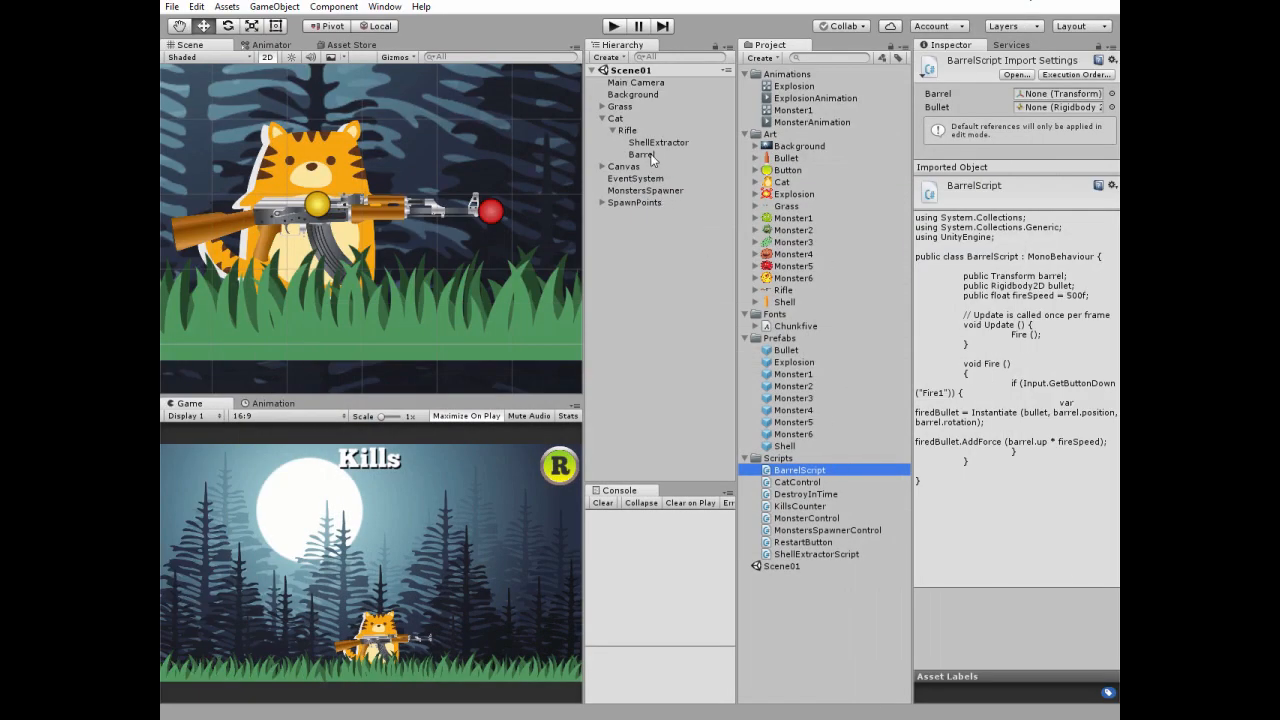
Inspect the Bullet prefab's collider, Rigidbody 2D and DestroyInTime settings, then select Barrel.
click(628, 130)
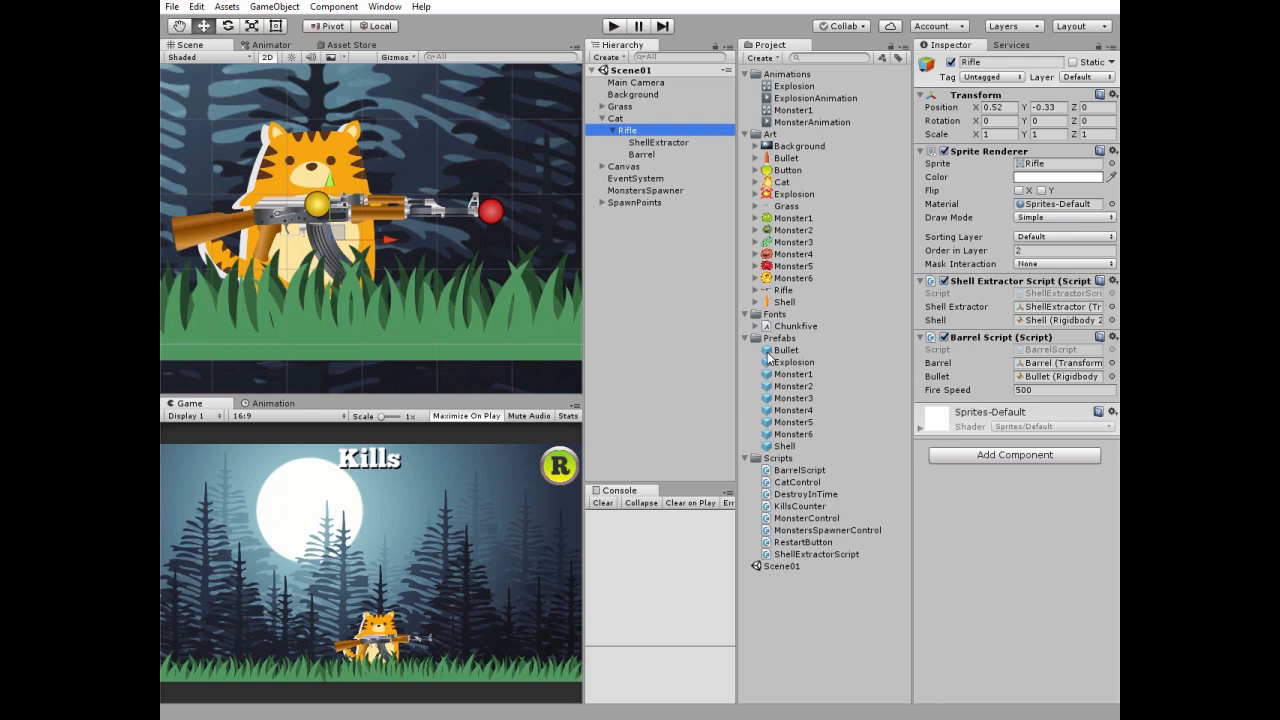
click(787, 350)
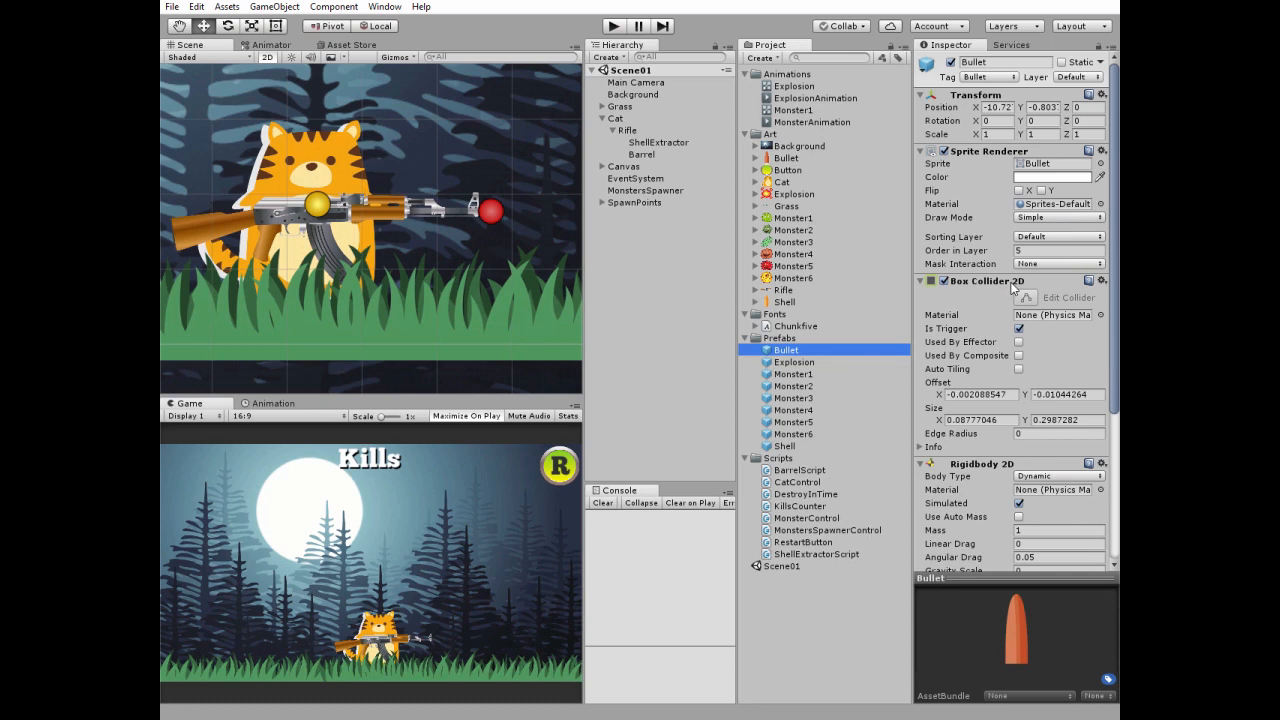
scroll(down, 3)
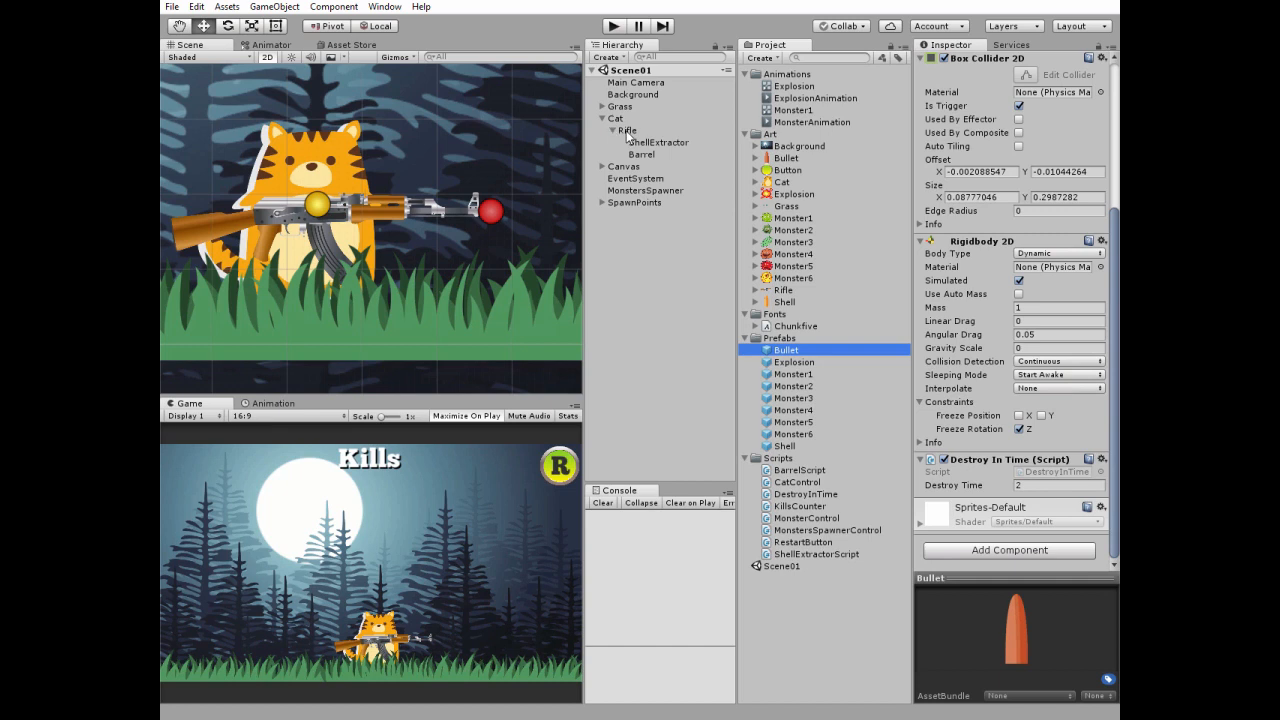
click(641, 154)
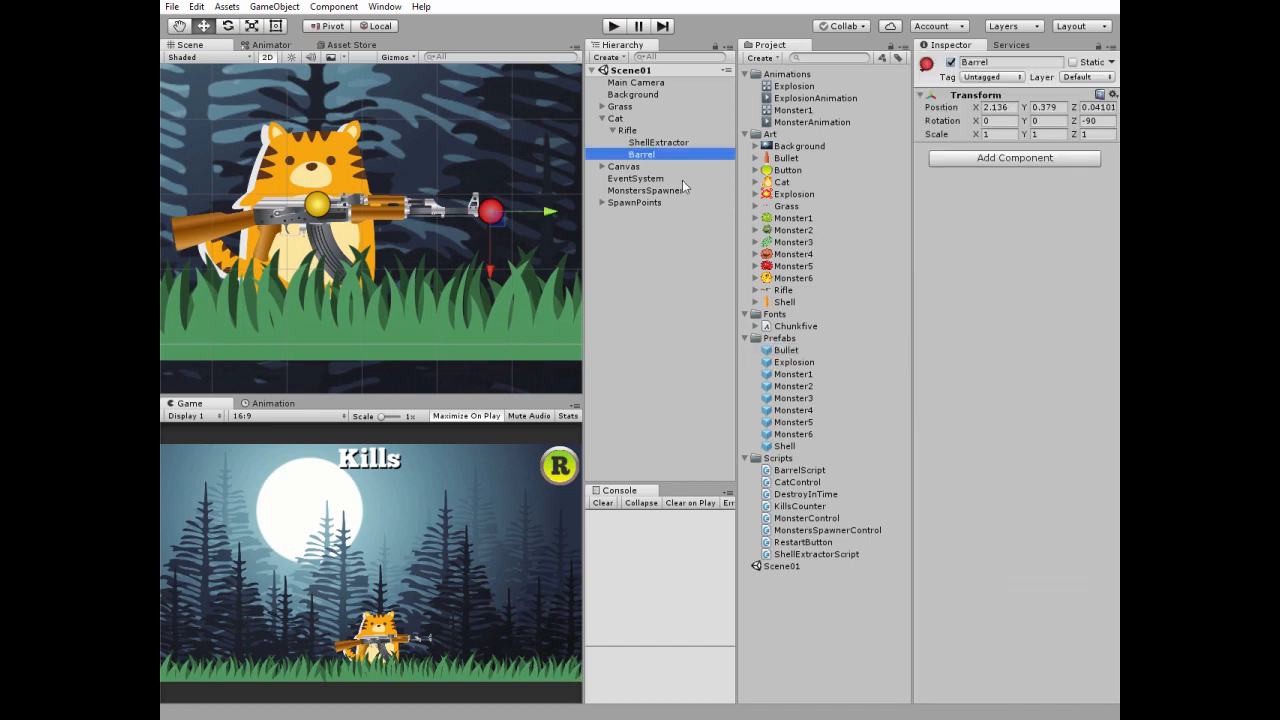
Recheck the Rifle's fire speed 500 and the Barrel position, then enter Play mode.
click(627, 130)
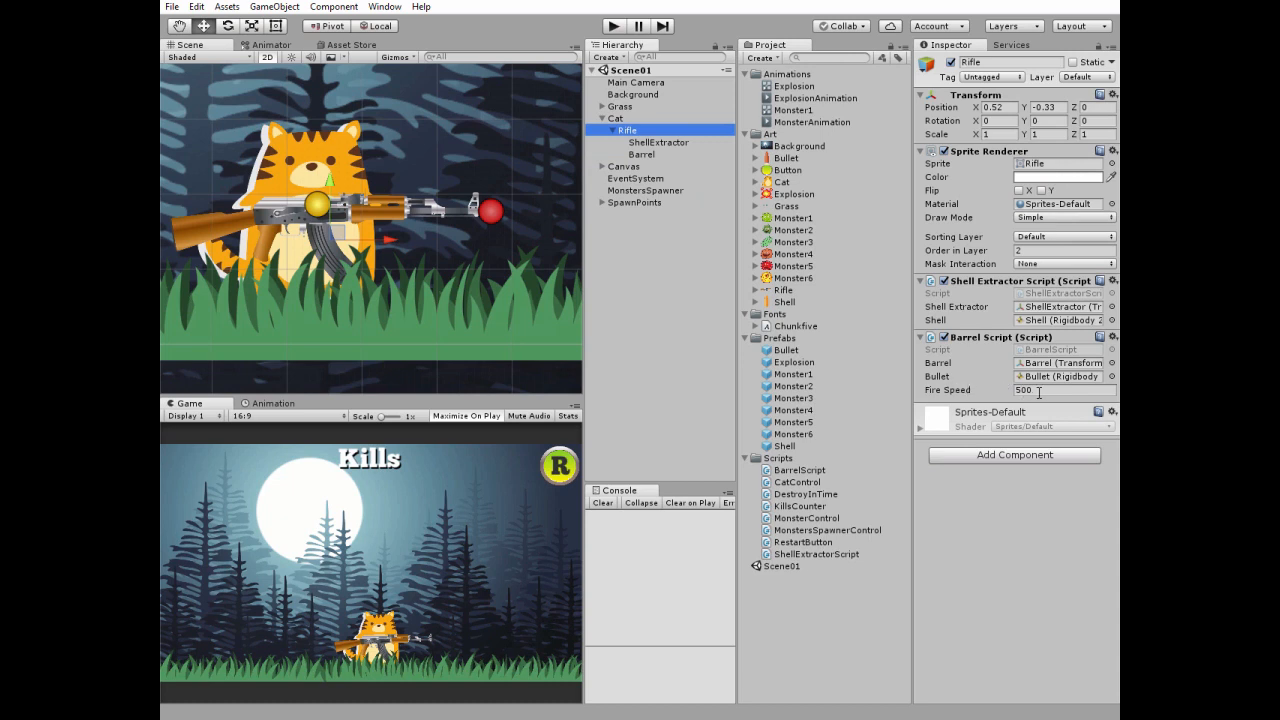
mouse_move(493, 262)
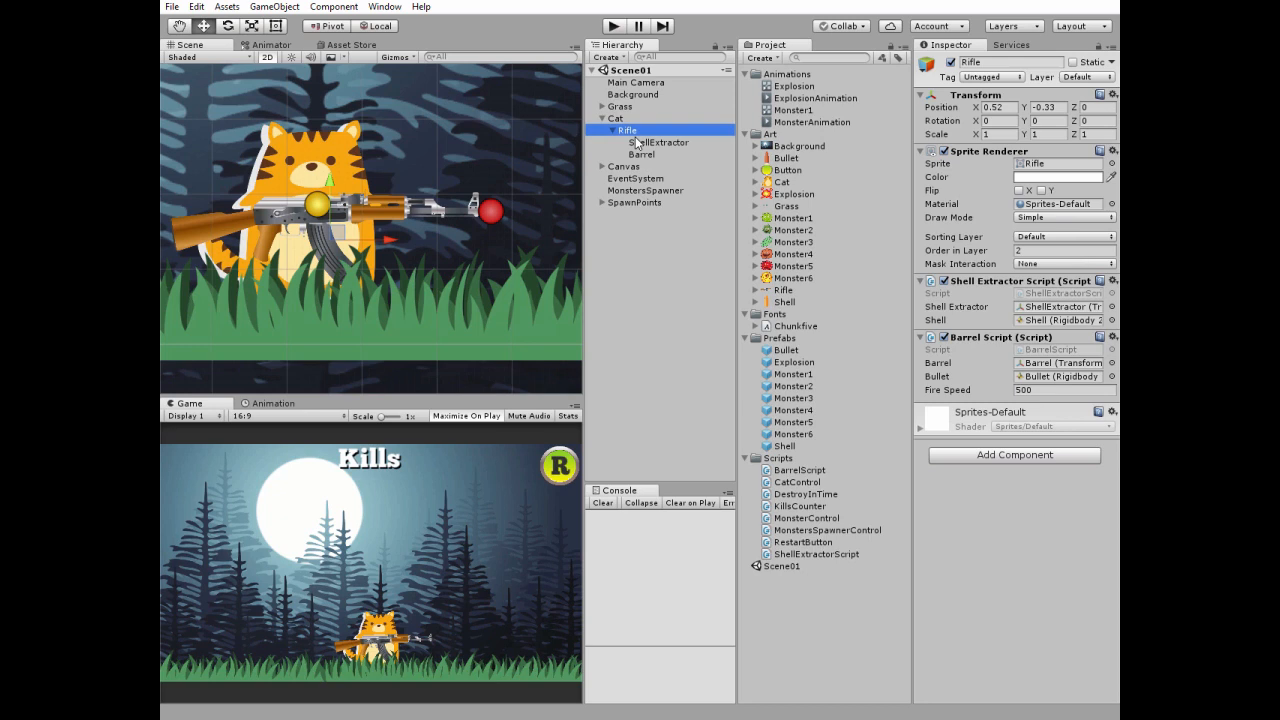
click(659, 142)
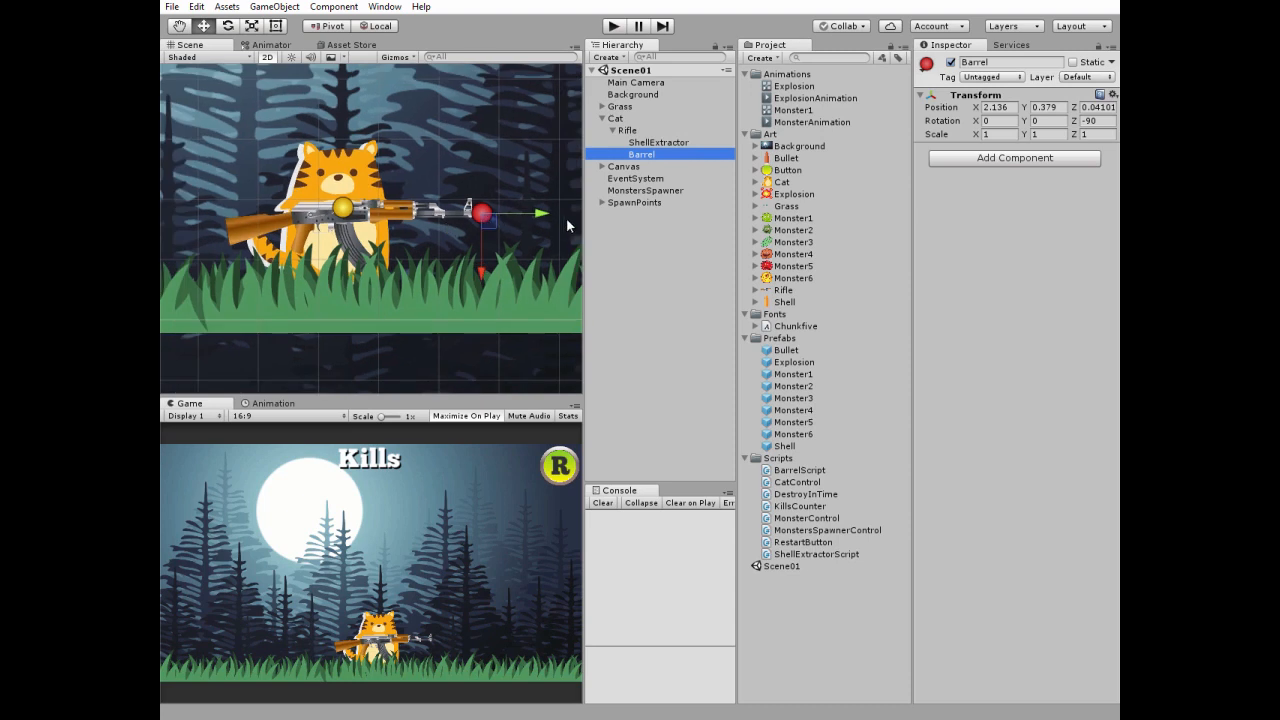
click(613, 26)
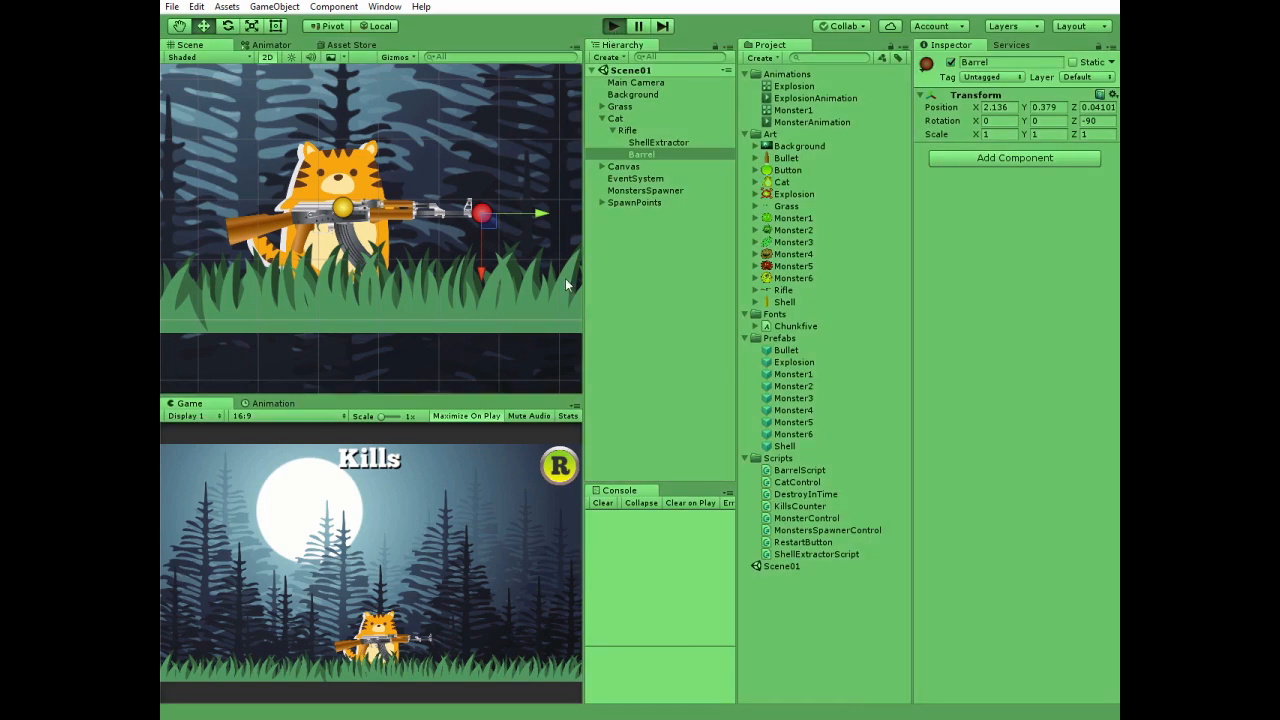